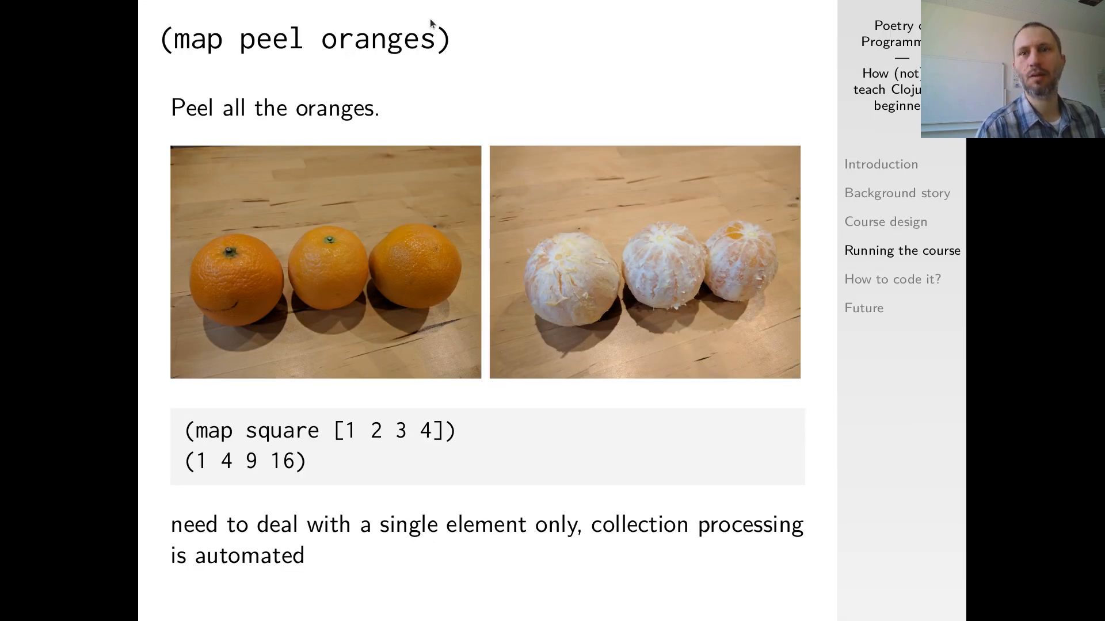
mouse_move(471, 107)
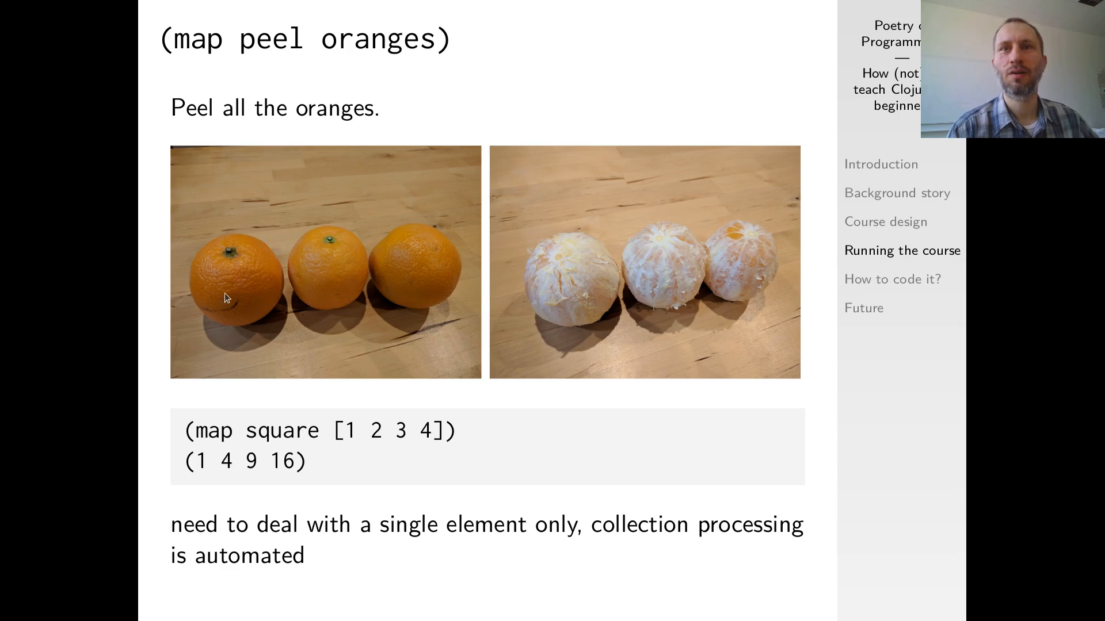
mouse_move(224, 301)
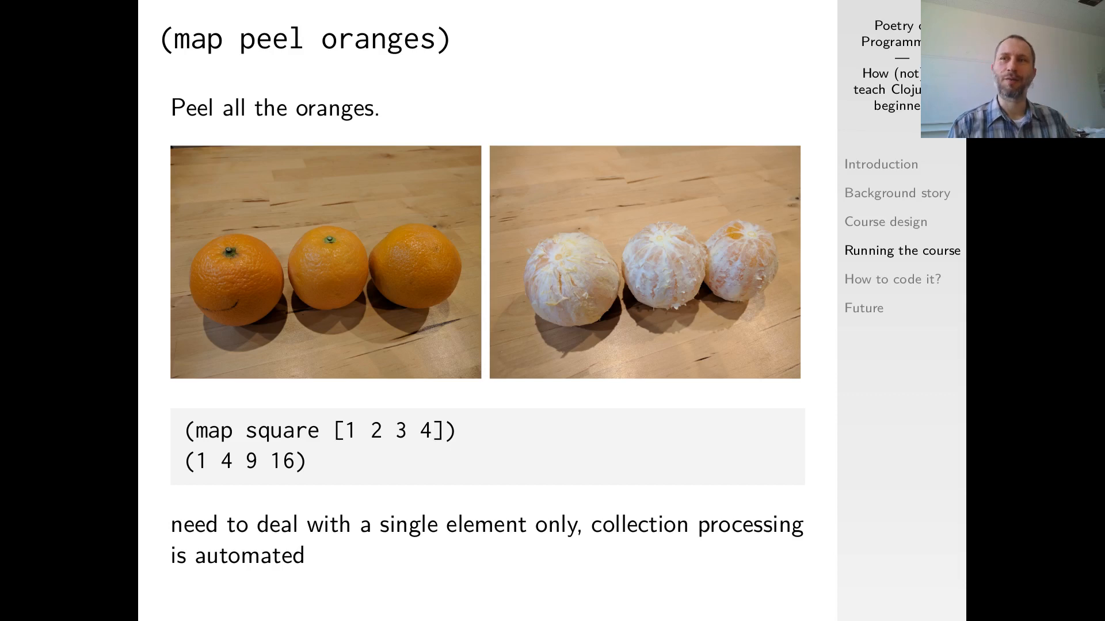
mouse_move(275, 5)
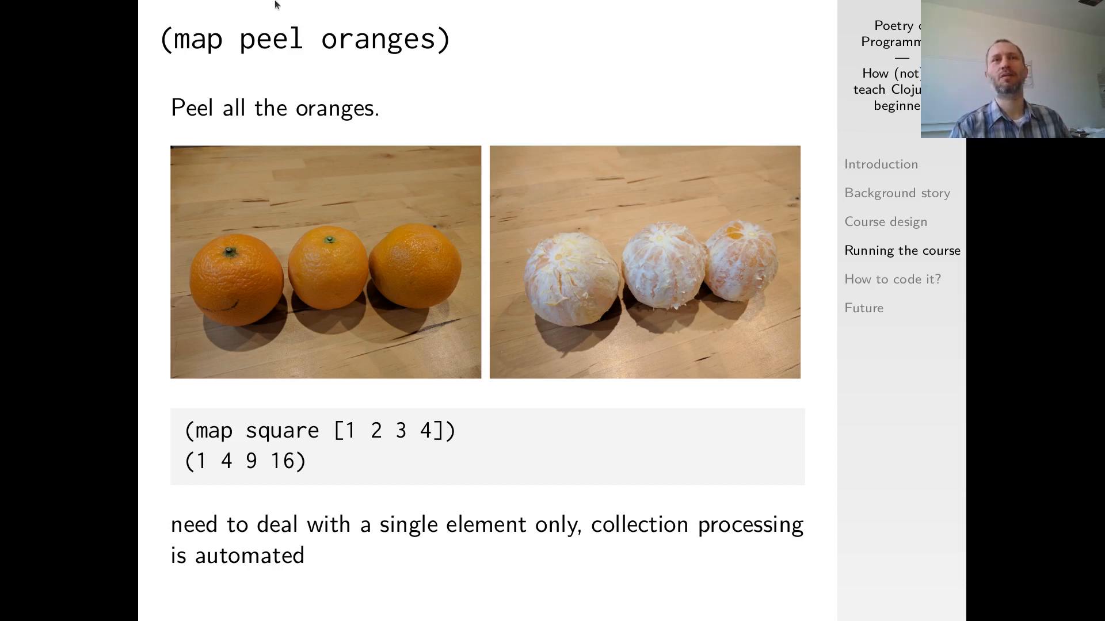
mouse_move(289, 70)
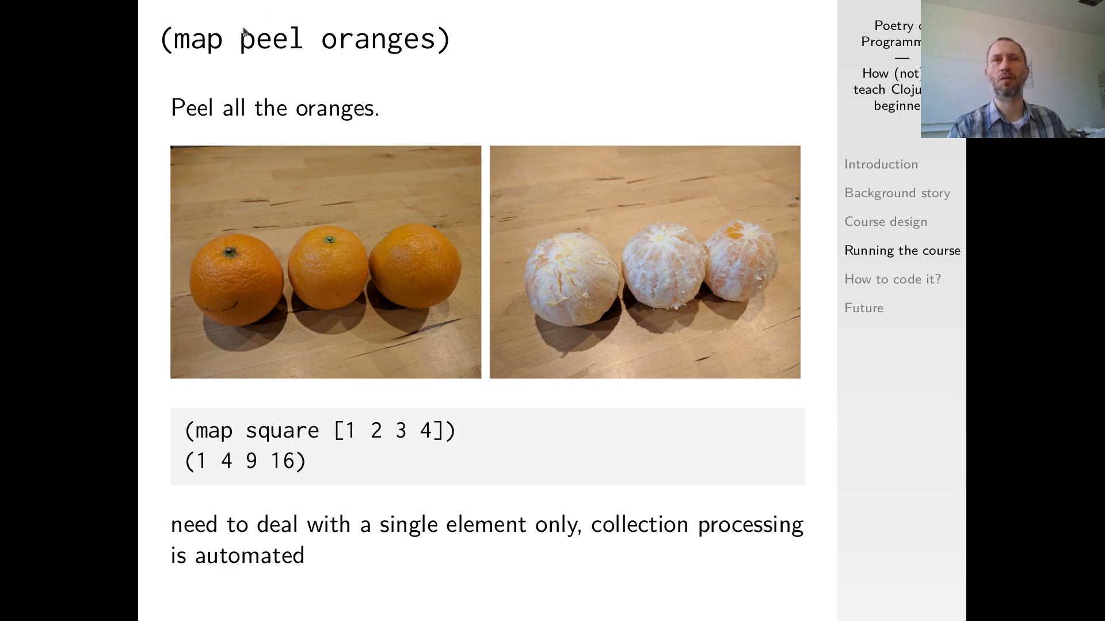
mouse_move(273, 60)
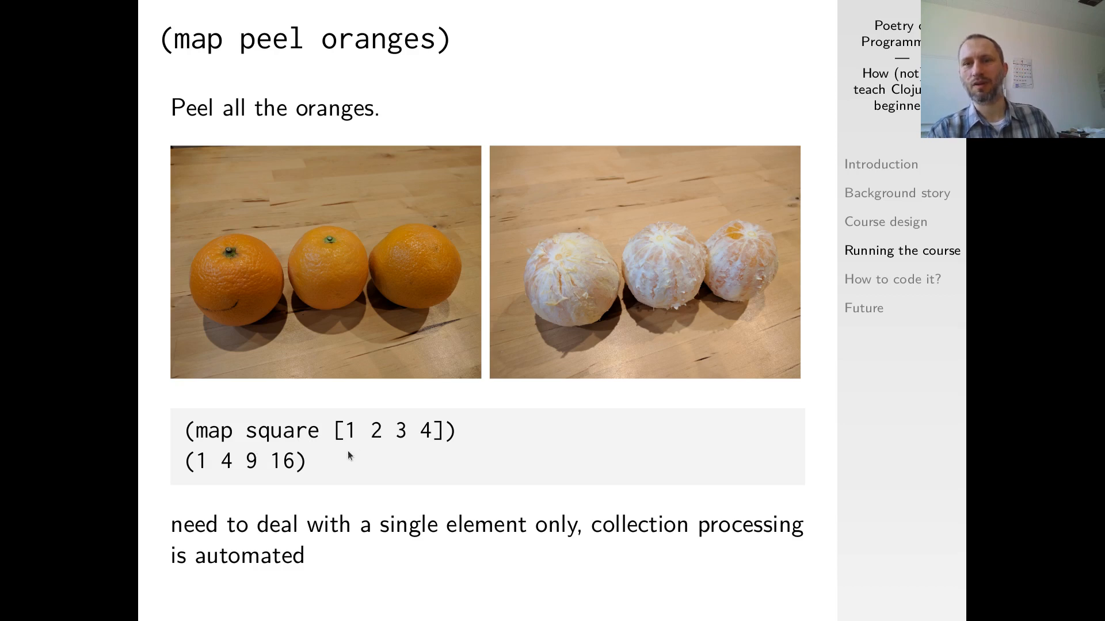
mouse_move(302, 478)
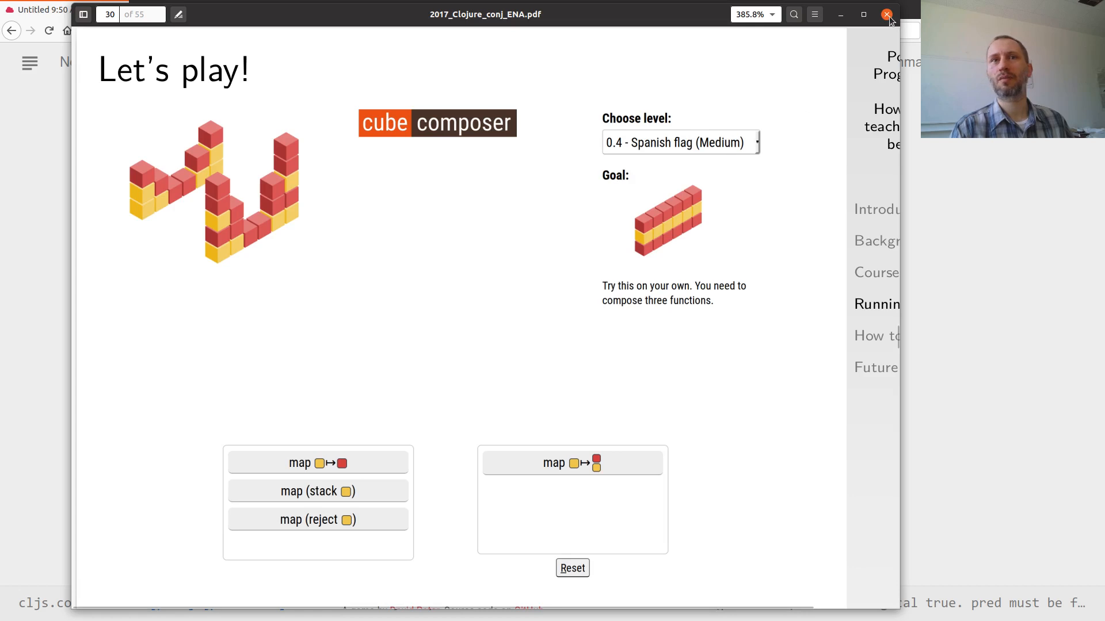
Dismiss the slide deck and evaluate (map inc [1 2 3 4 5]), giving (2 3 4 5 6)
click(887, 14)
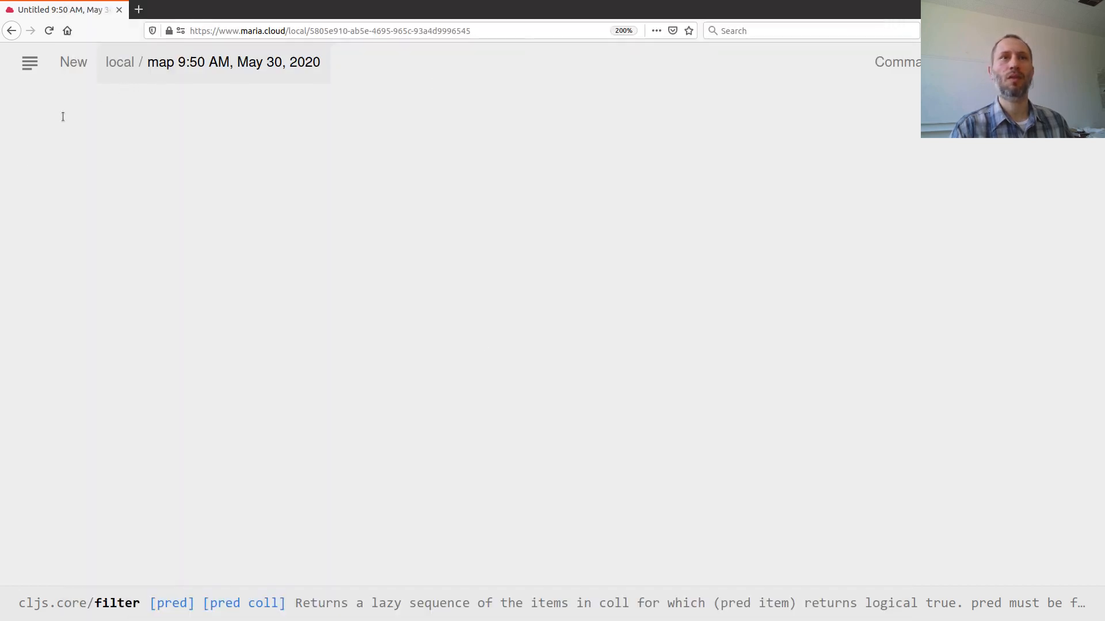
mouse_move(368, 136)
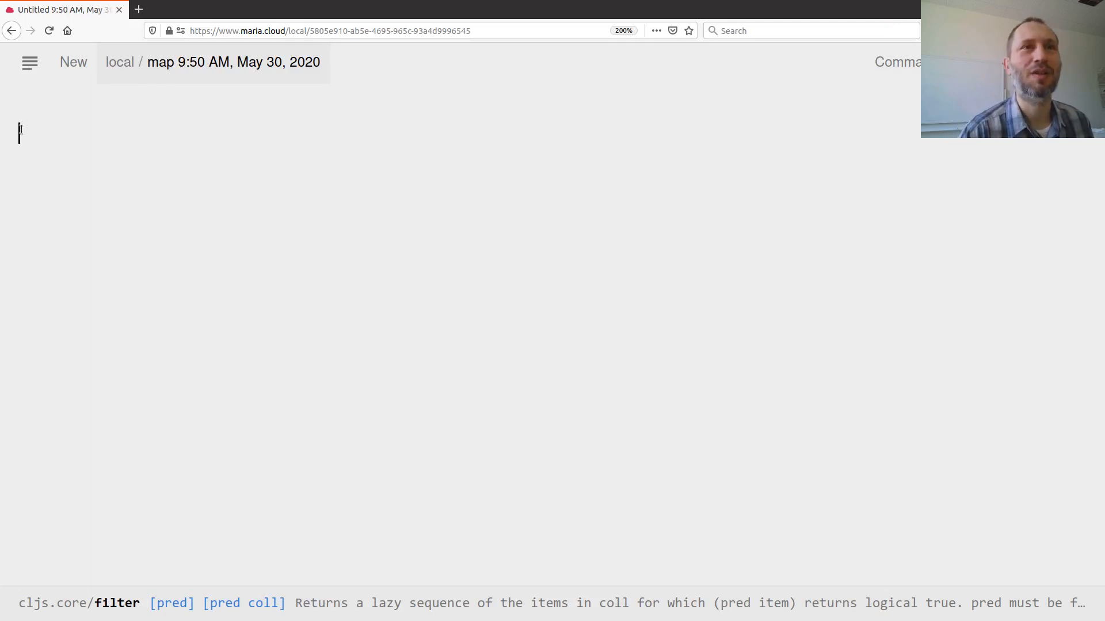
mouse_move(297, 131)
text((m)
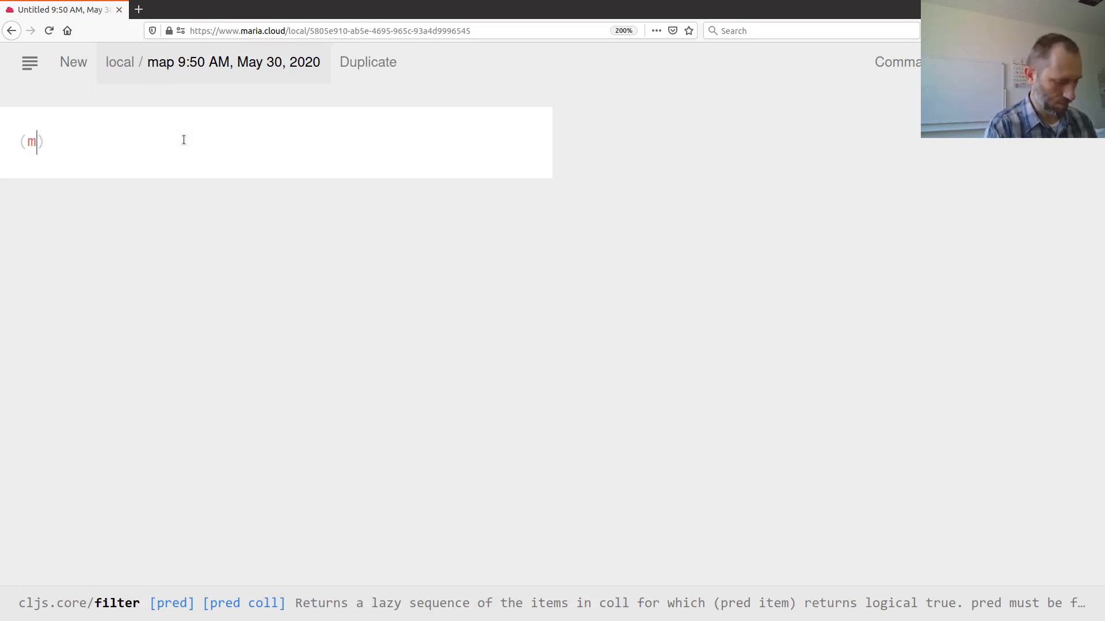
text(ap inc [1 2)
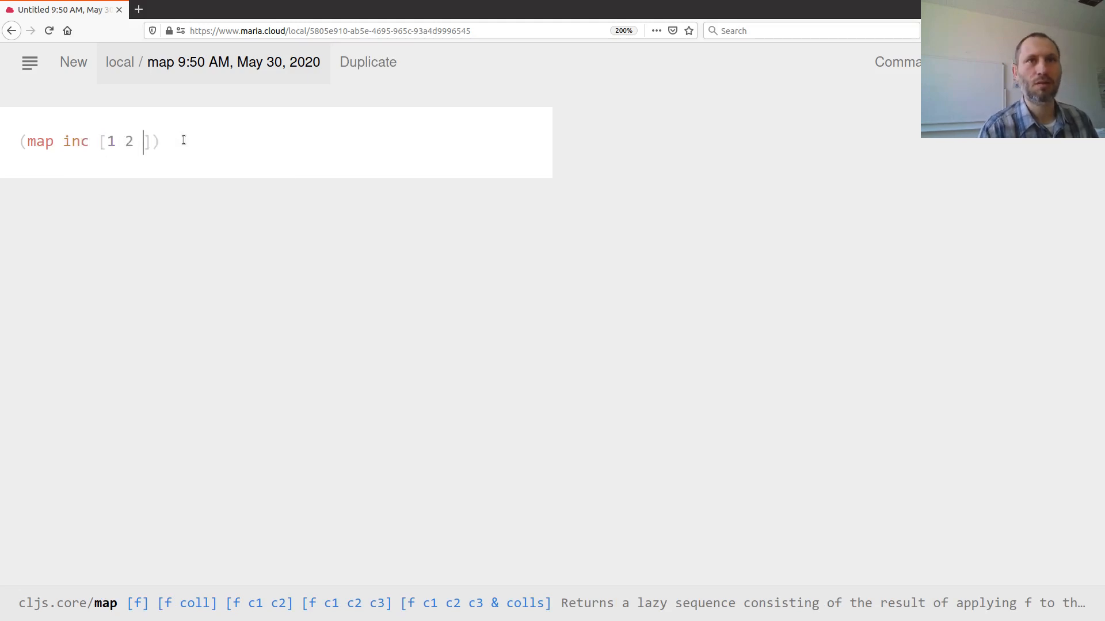
text(3 4)
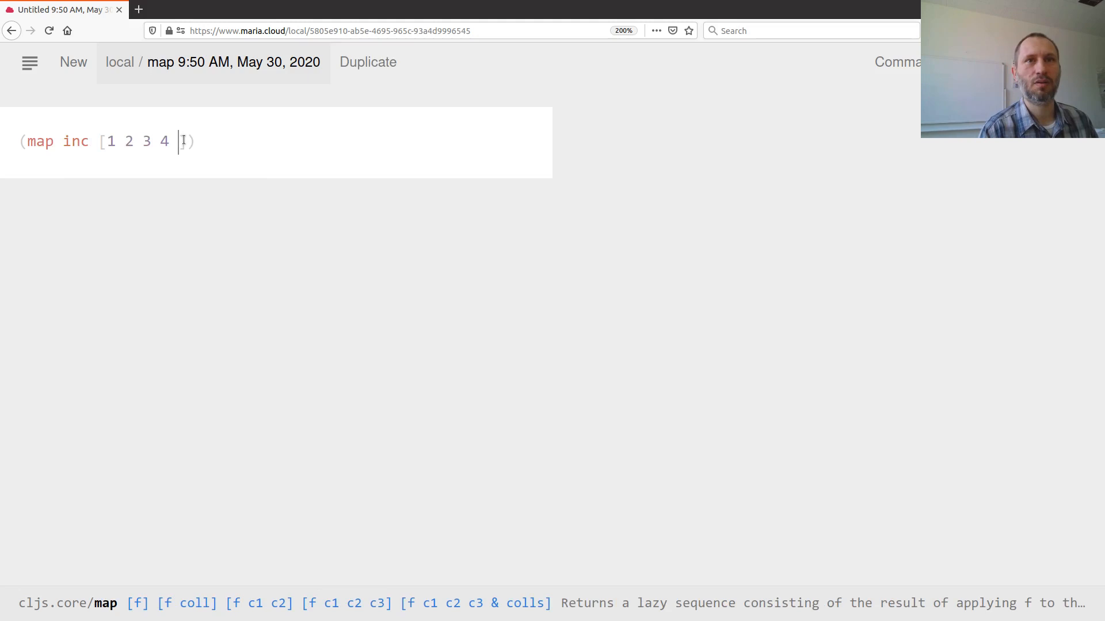
text(5)
text(()
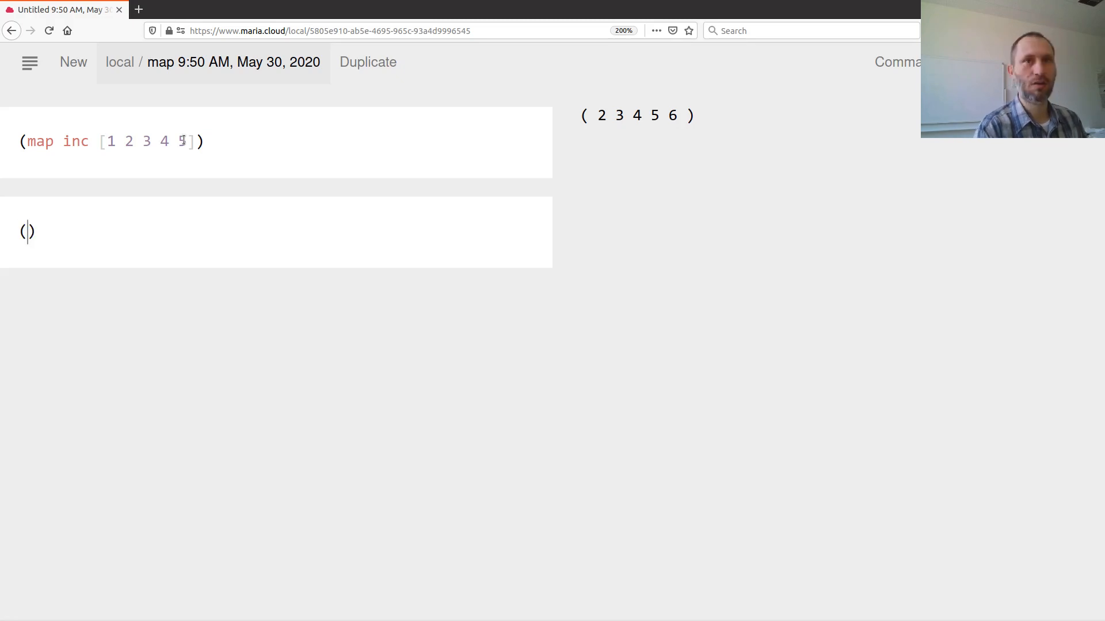
Enter (defn hello [s] (str "Hello" s "!")) and evaluate it to #'maria.user/hello
text(de)
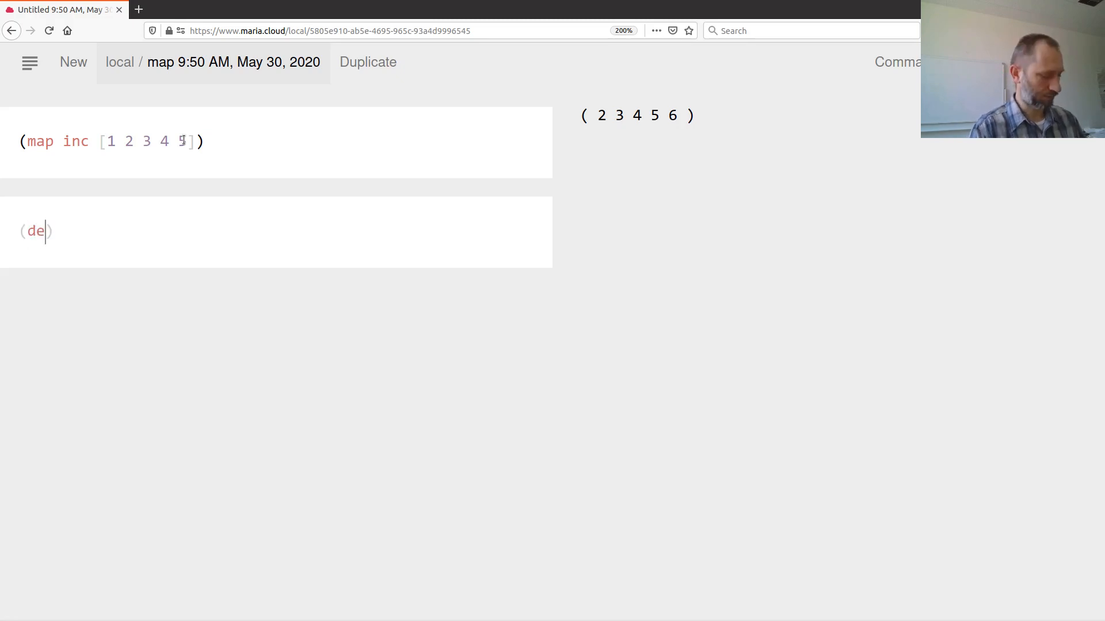
text(fn)
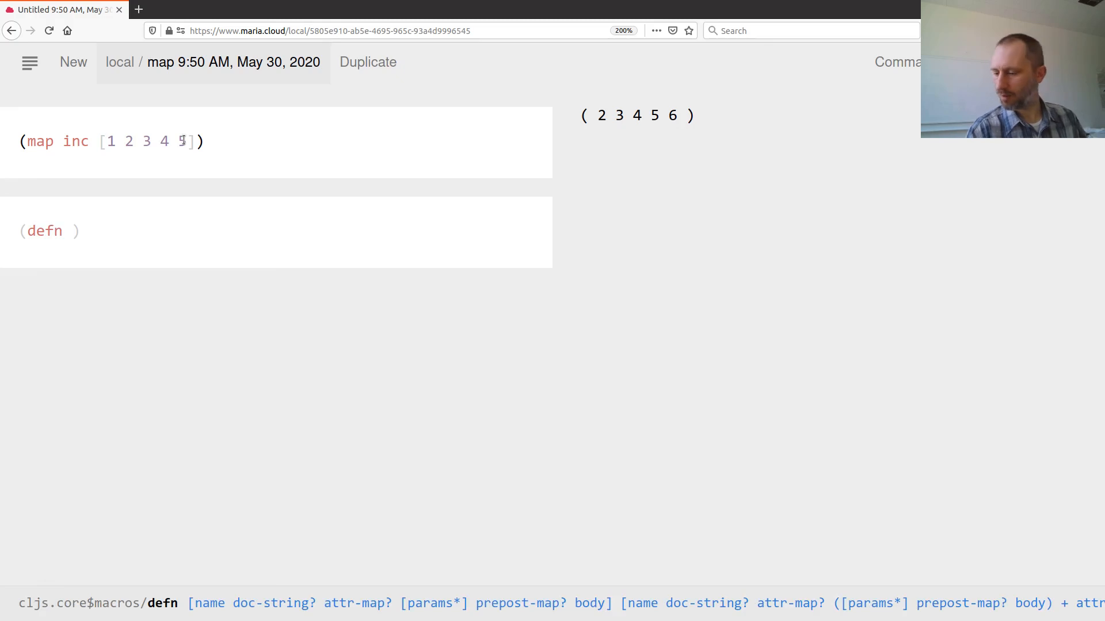
text(h)
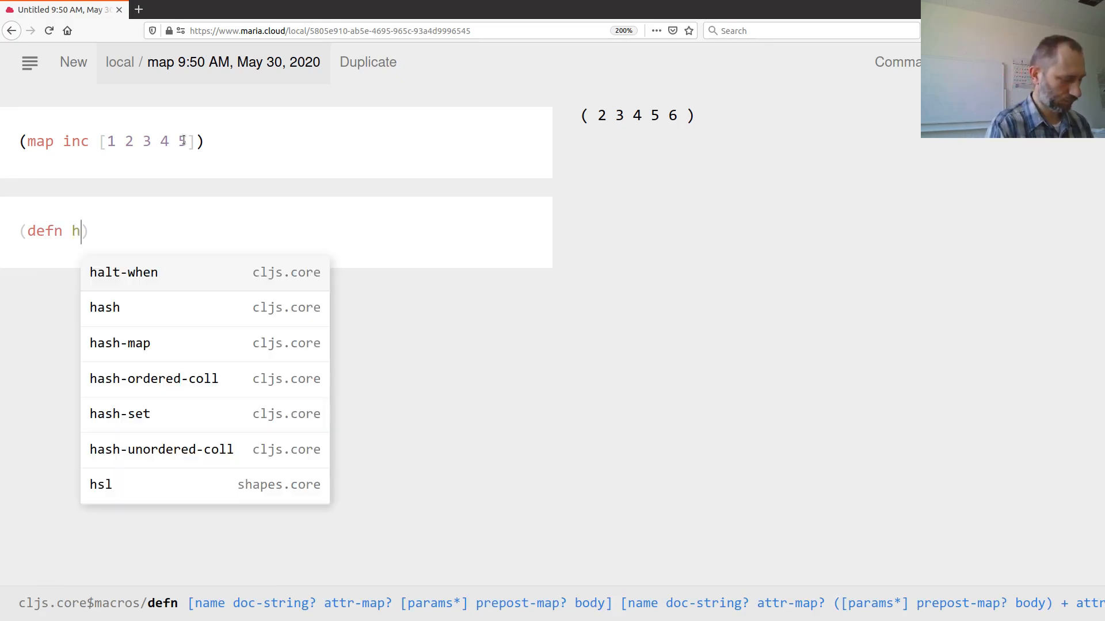
text(ello)
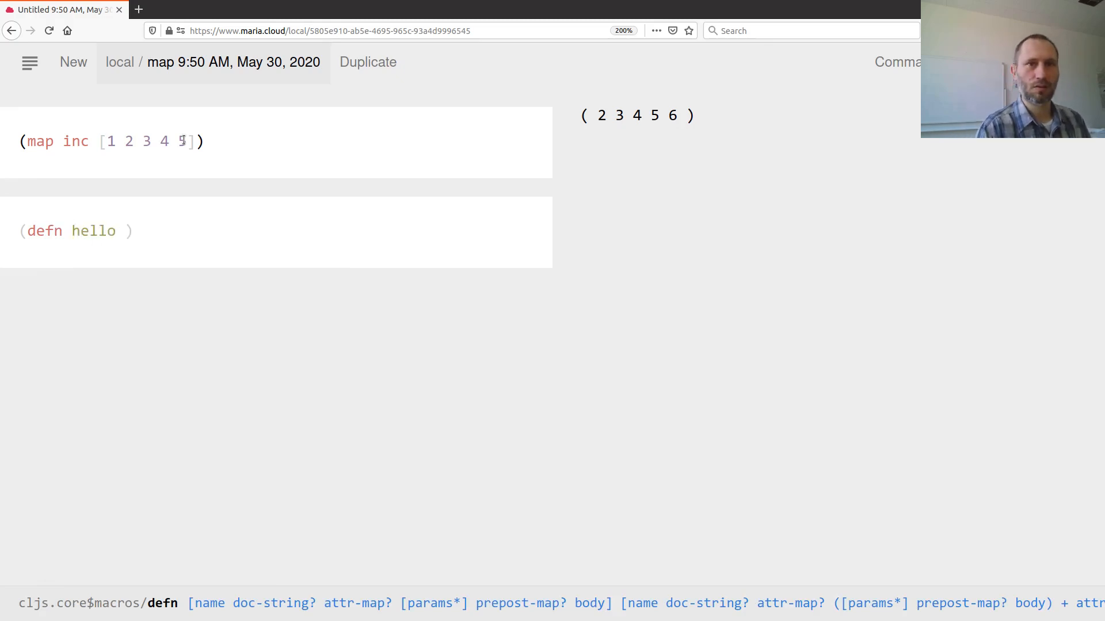
text([])
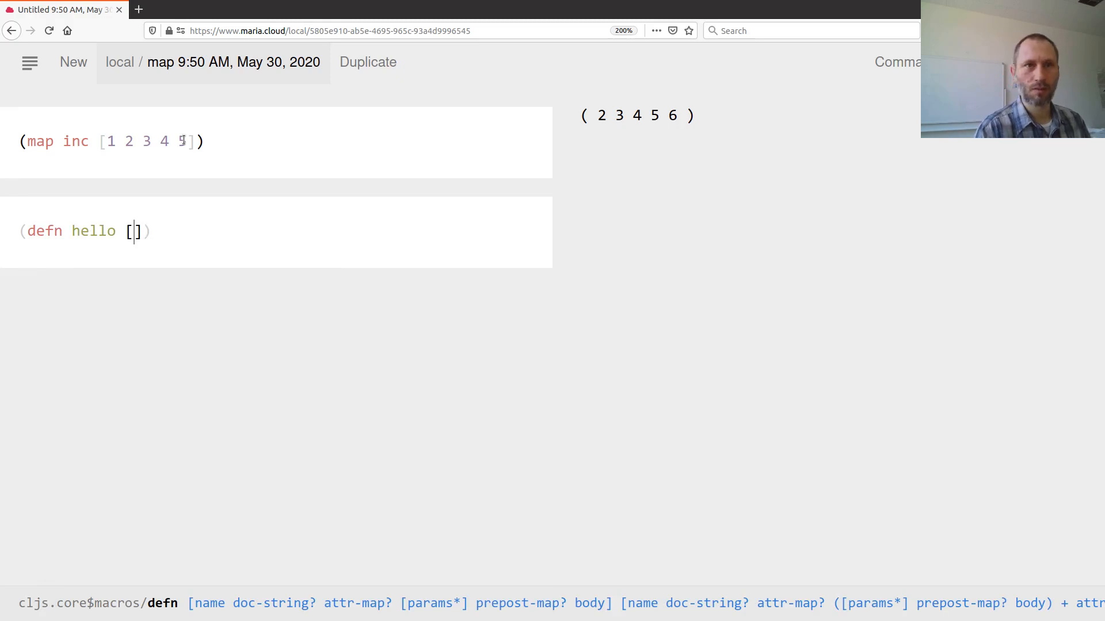
text(n)
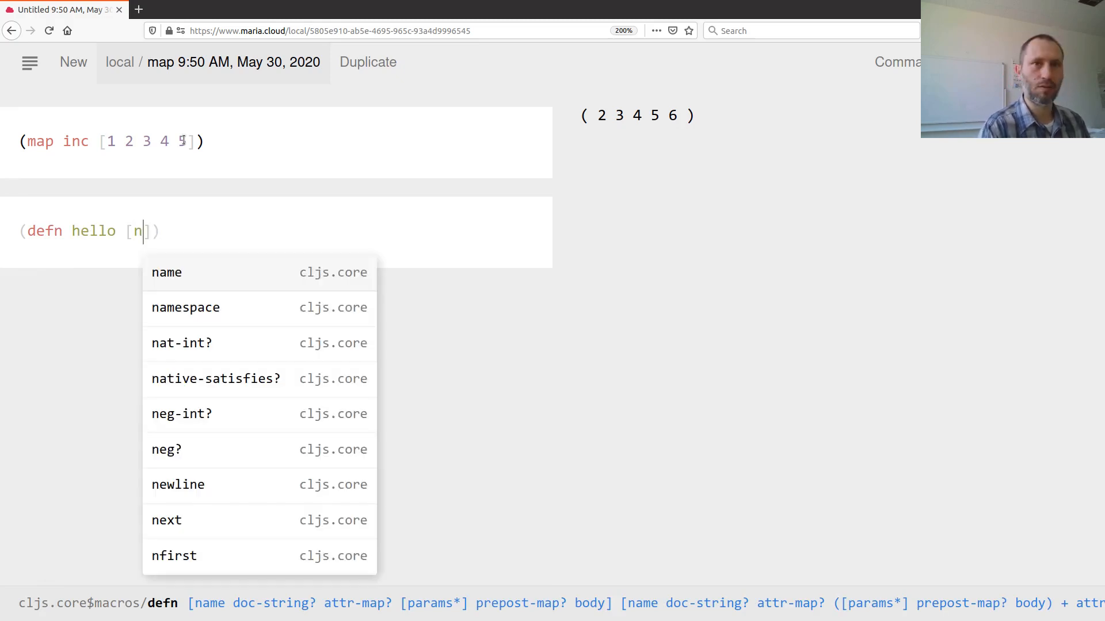
text(a)
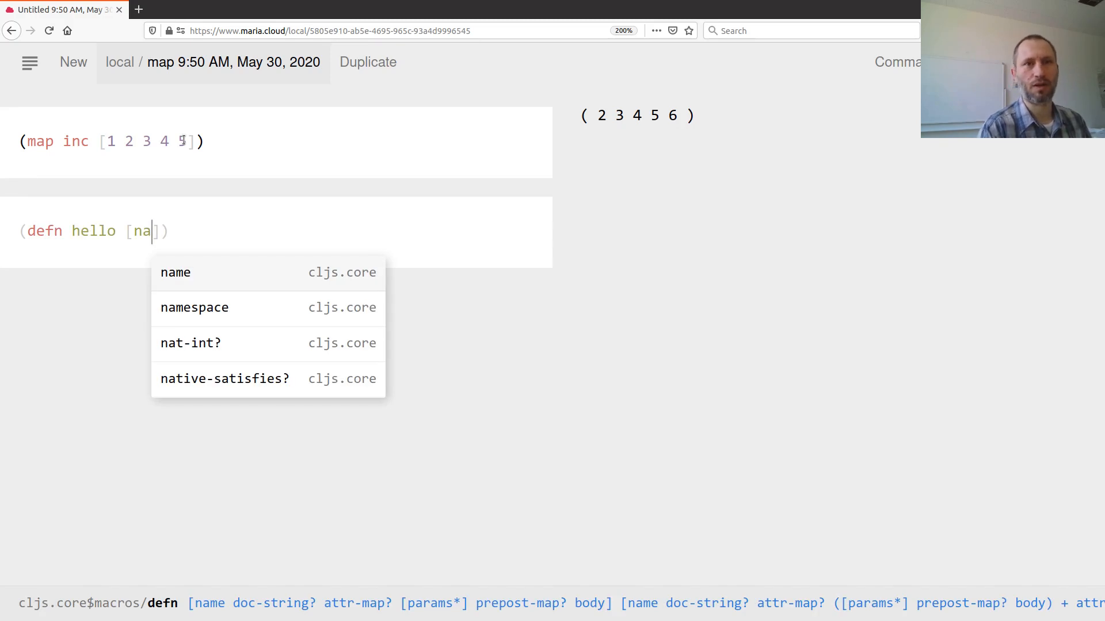
key(Backspace)
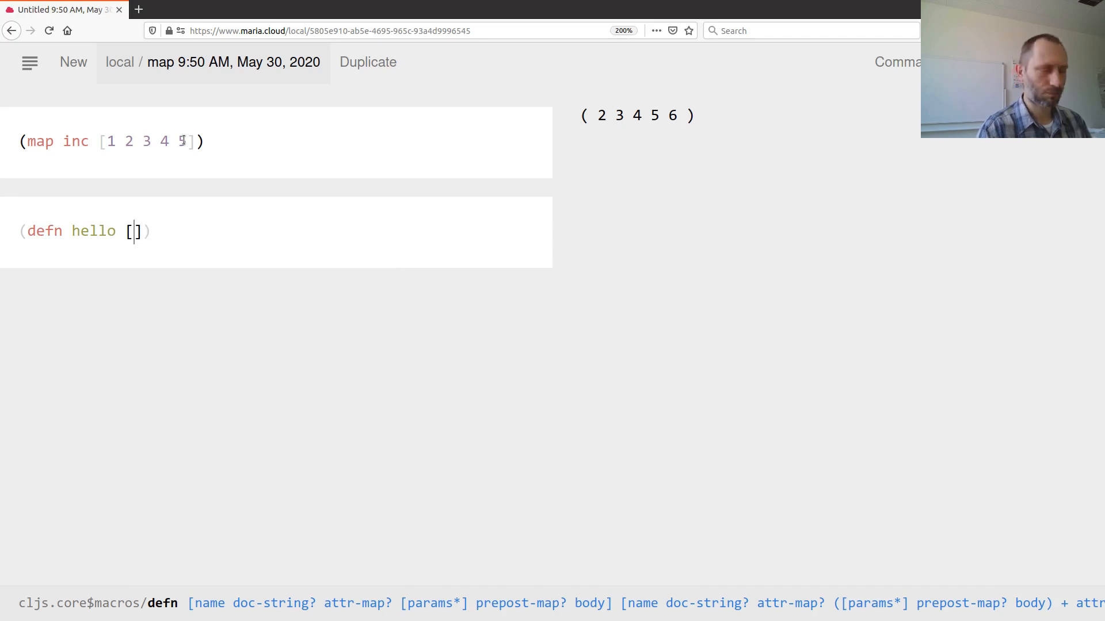
text(s)
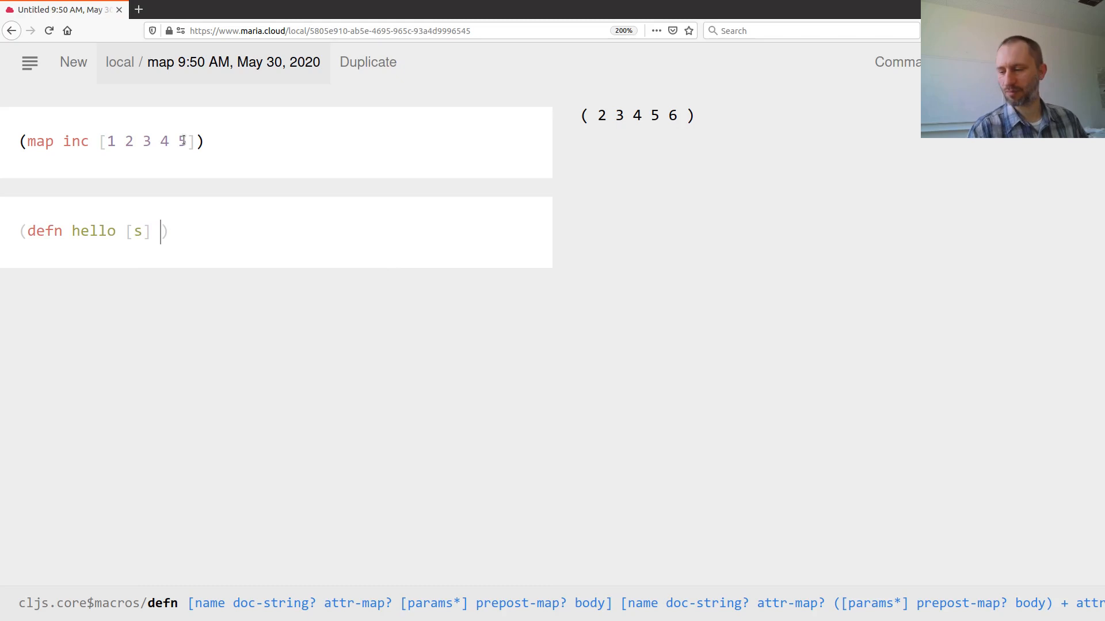
text(()
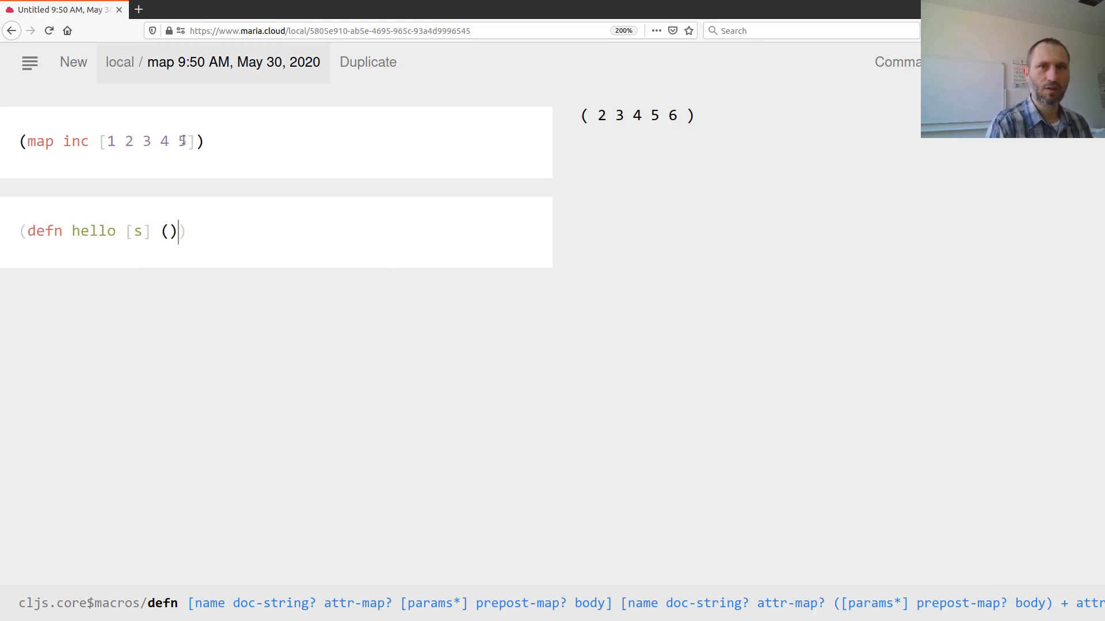
text(str)
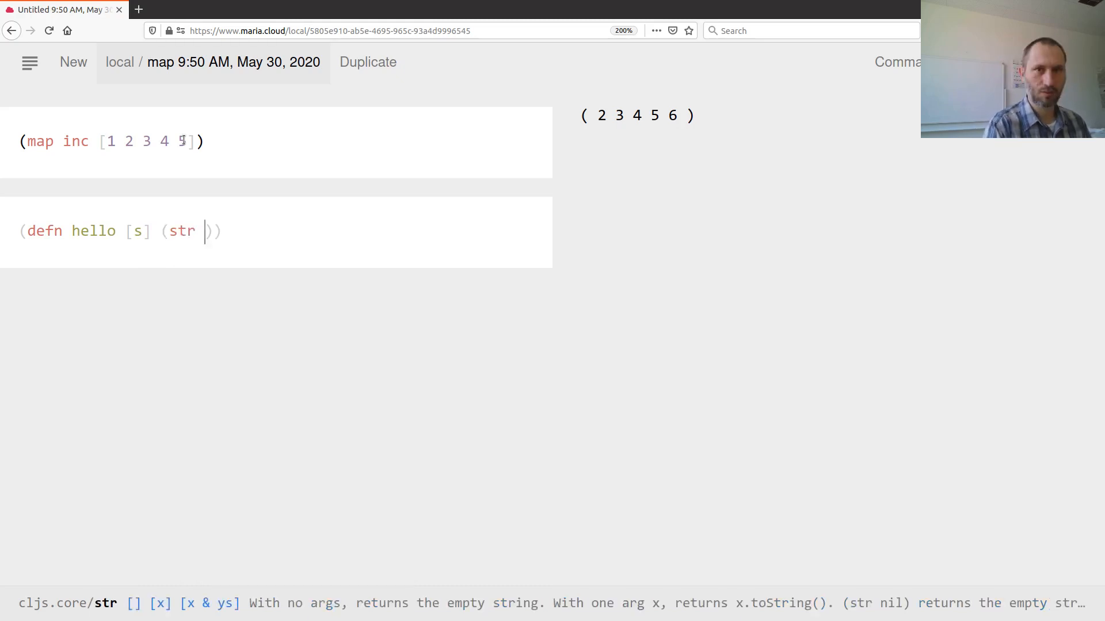
text("H")
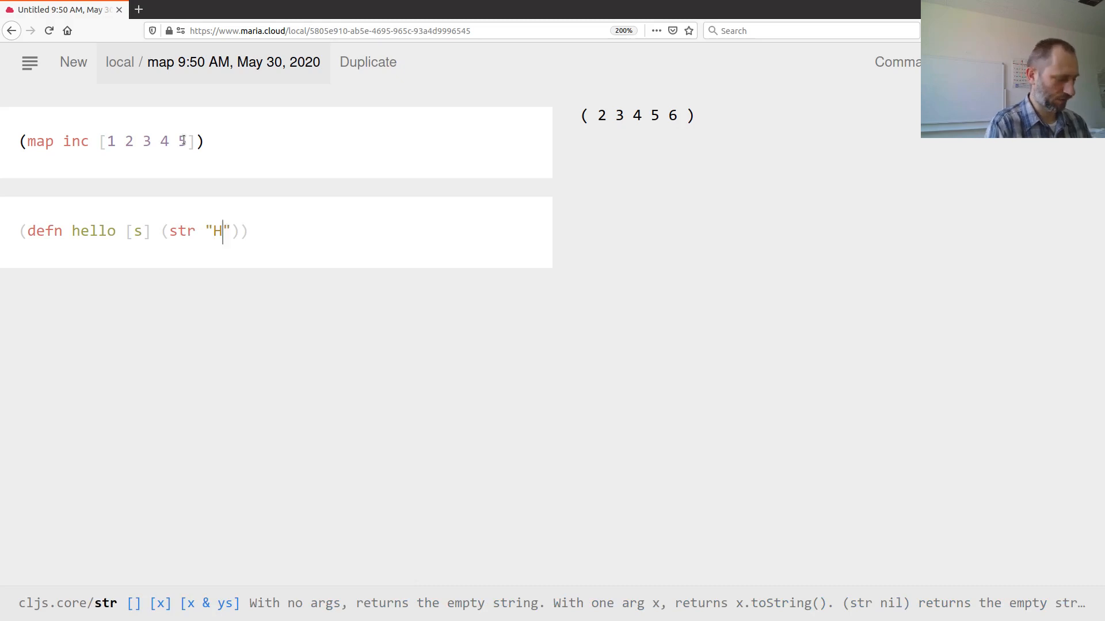
text(ello)
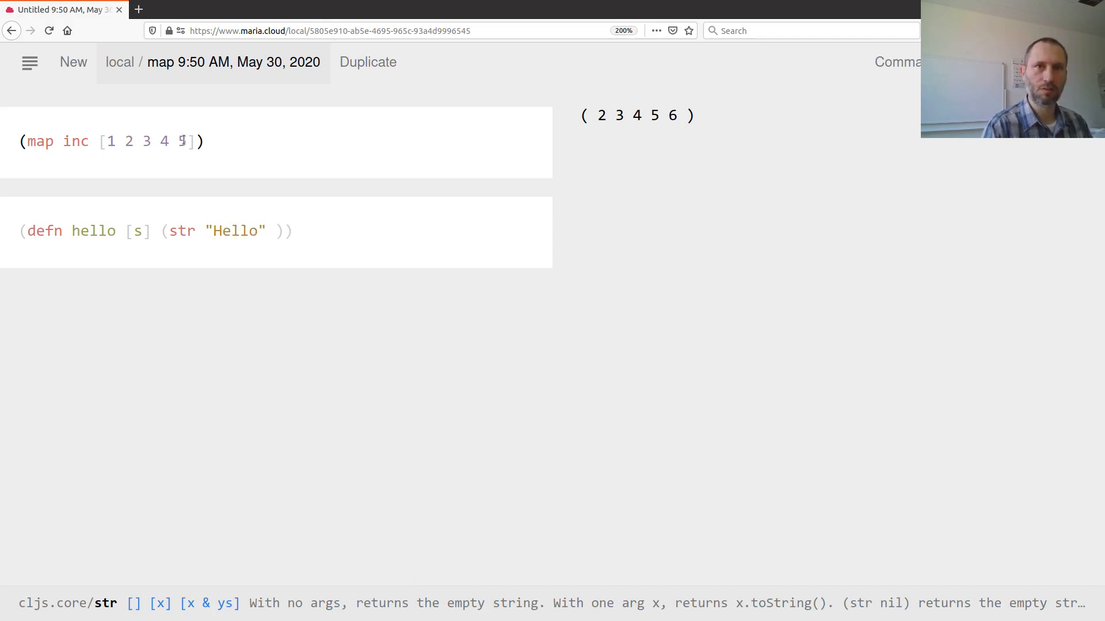
text(s)
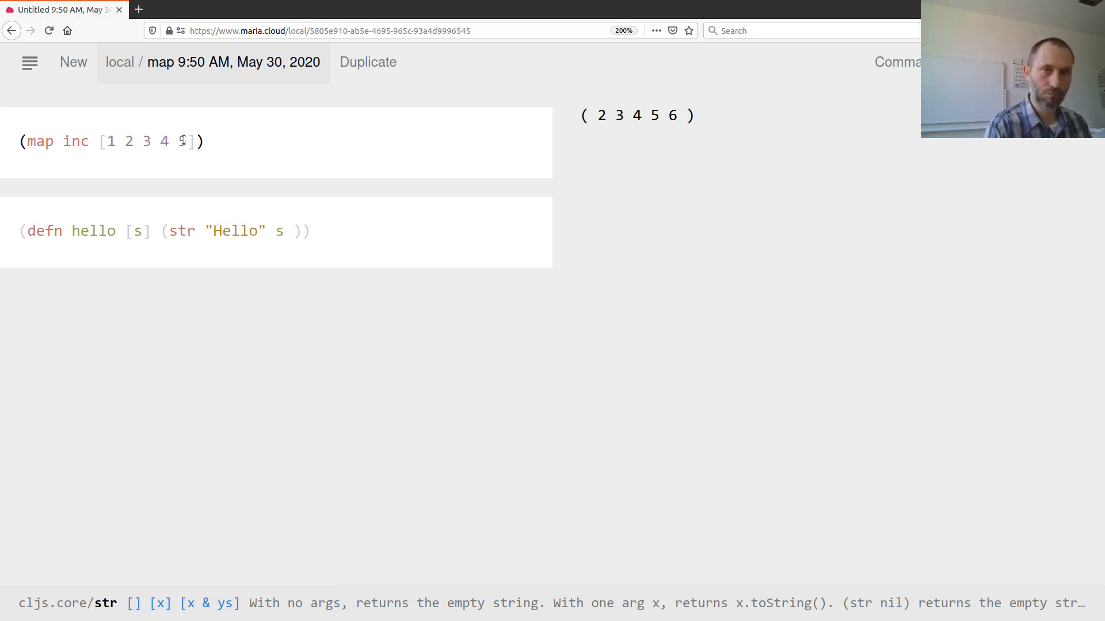
text("!")
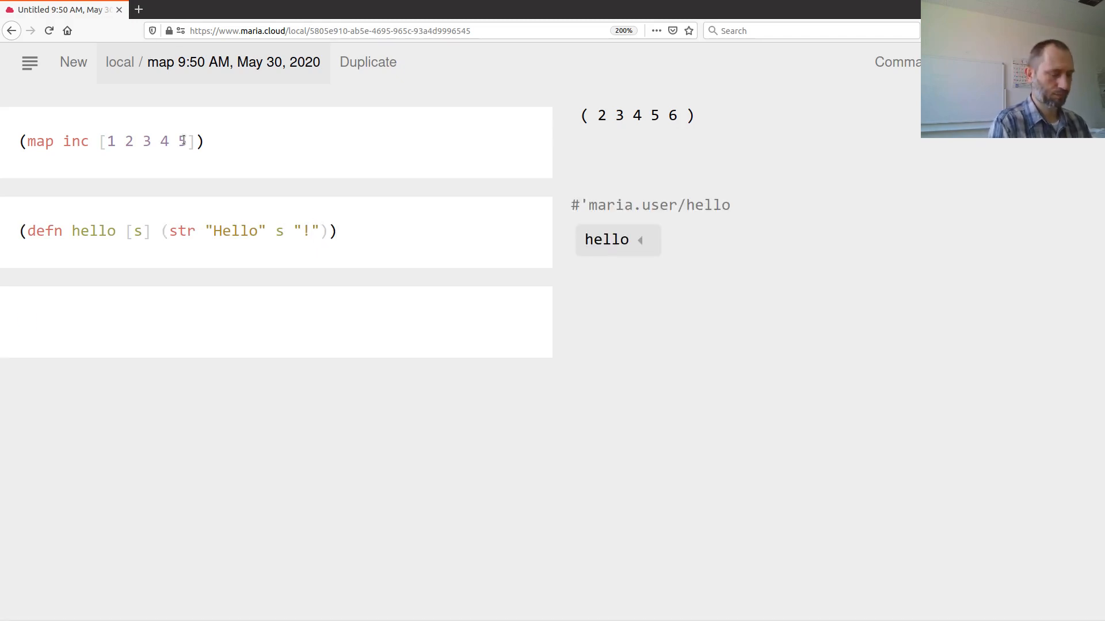
Evaluate (hello "world") in the new cell
text((hello ")
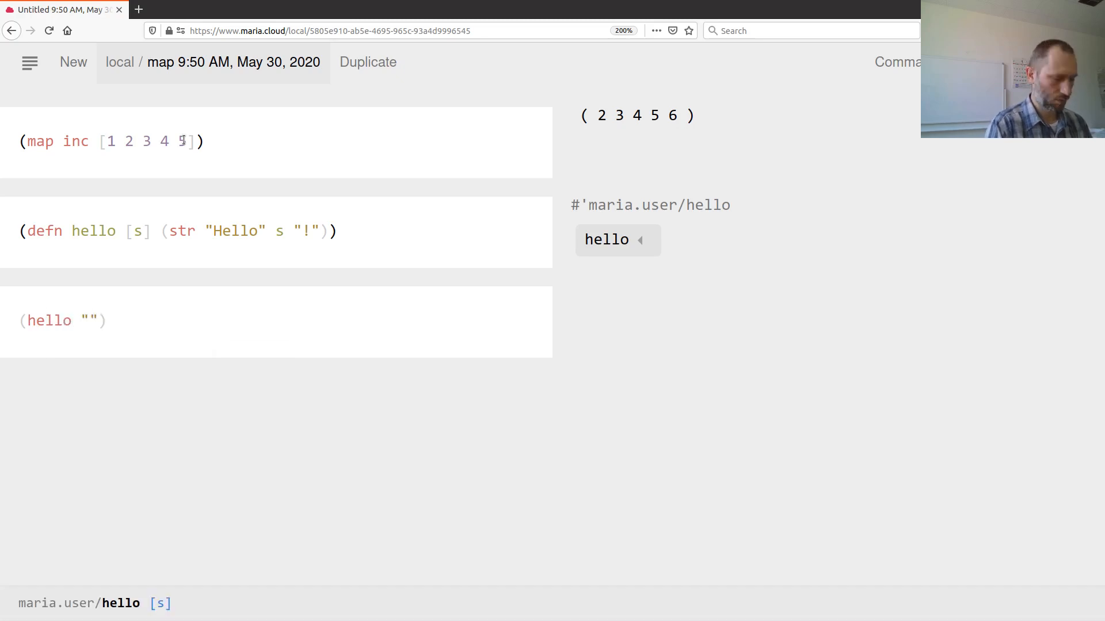
text(wor)
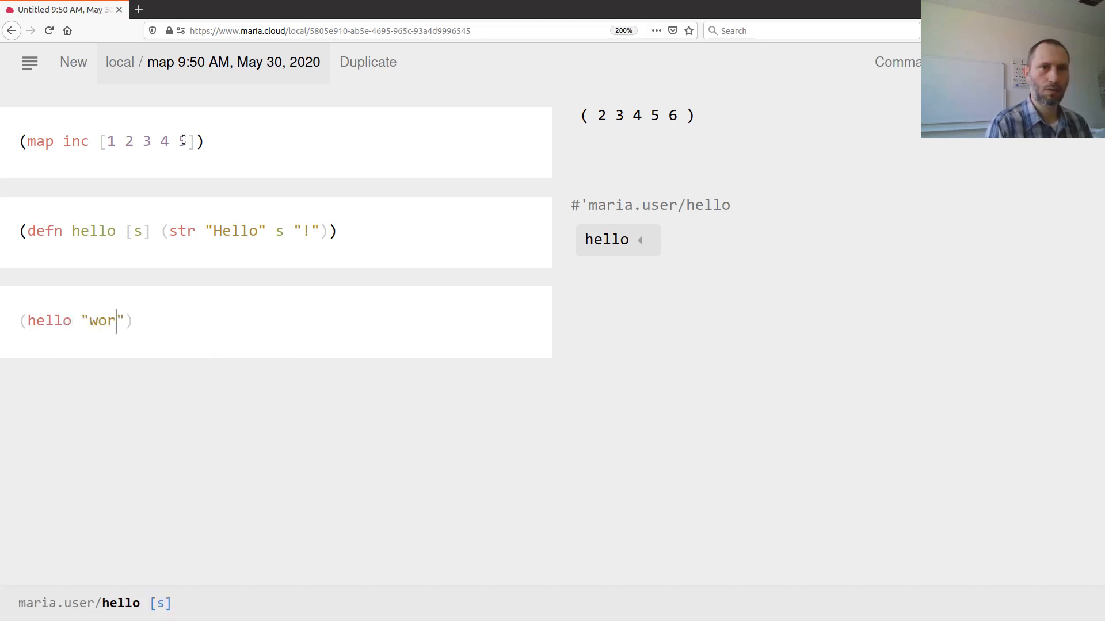
text(ld)
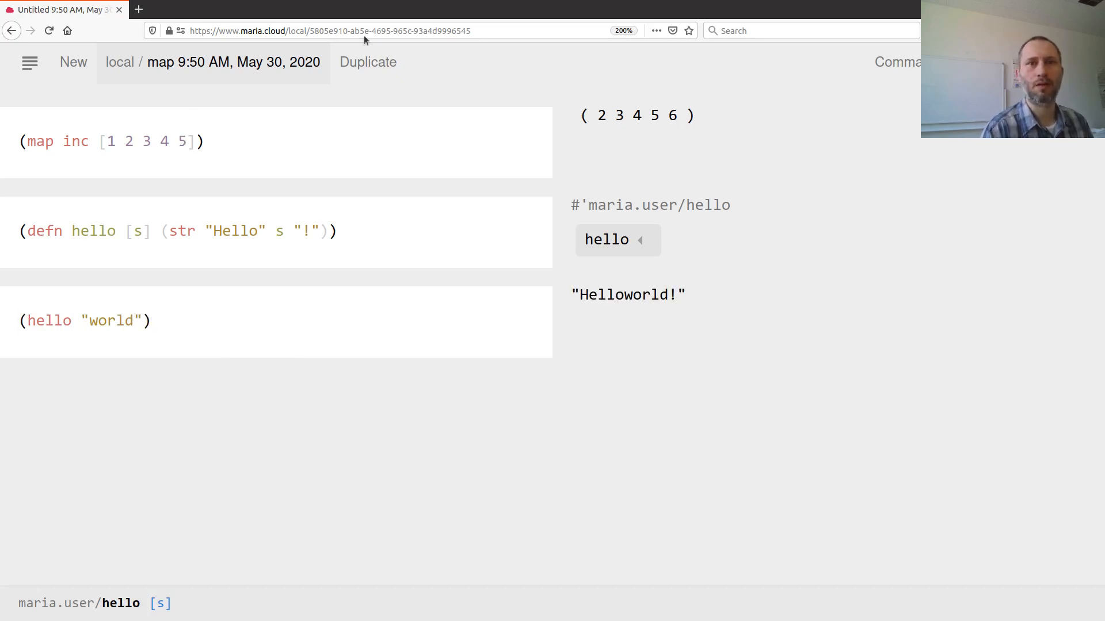
Add a space after "Hello" in the definition so the call returns "Hello world!"
click(267, 232)
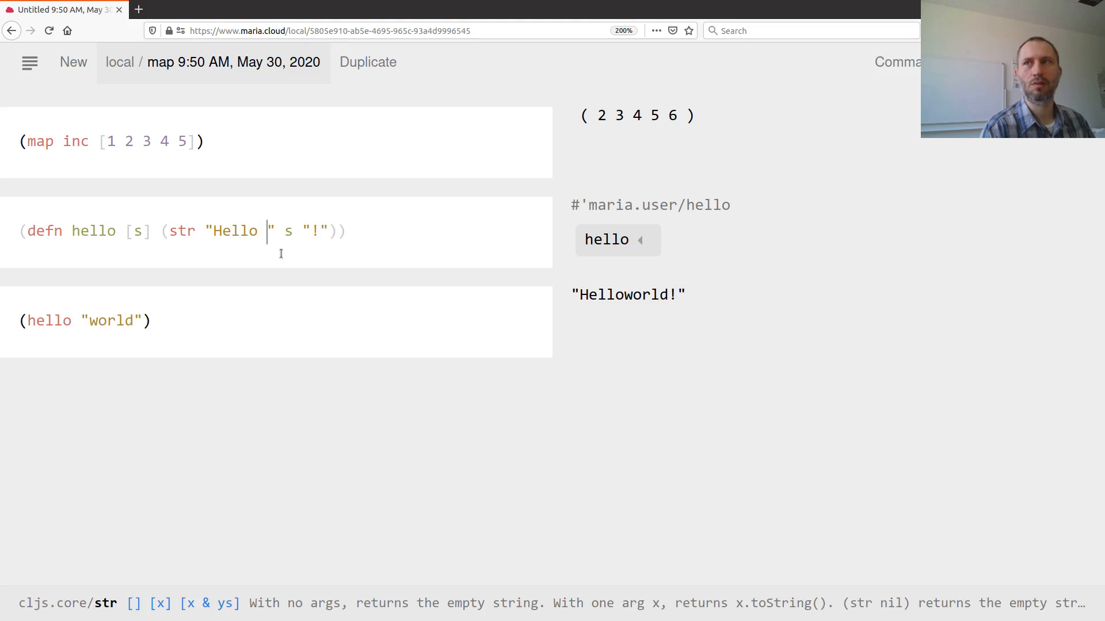
click(346, 231)
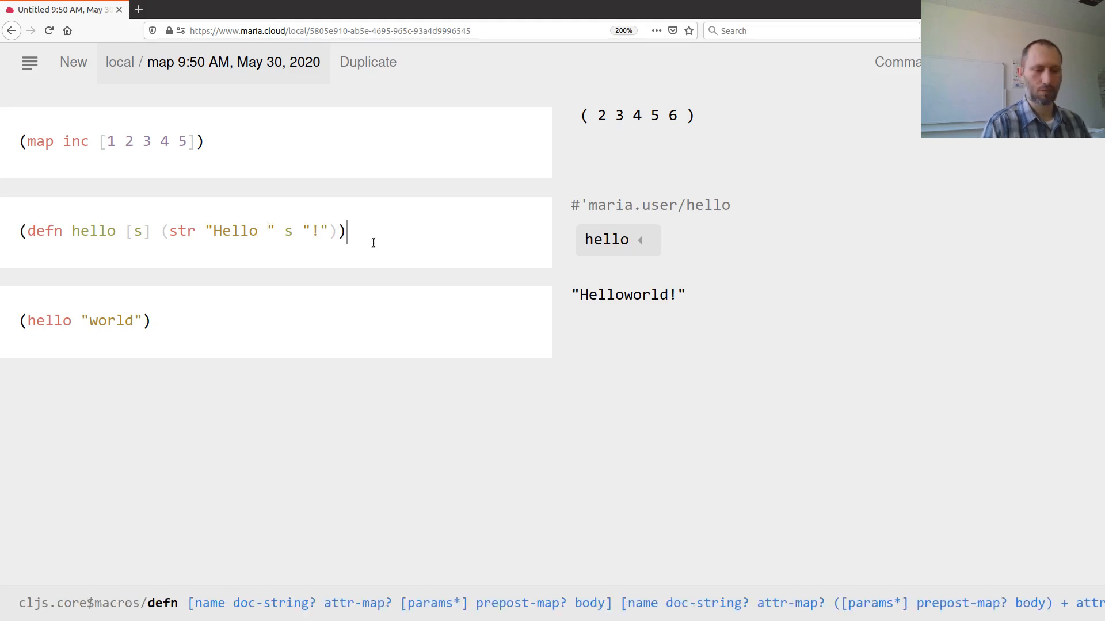
mouse_move(194, 321)
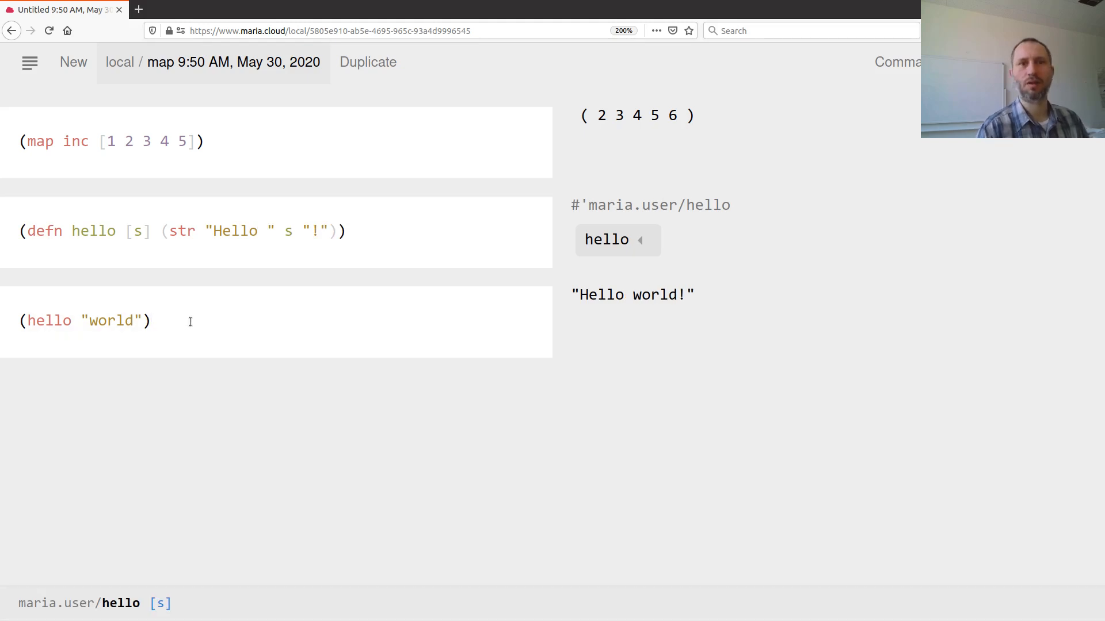
click(275, 412)
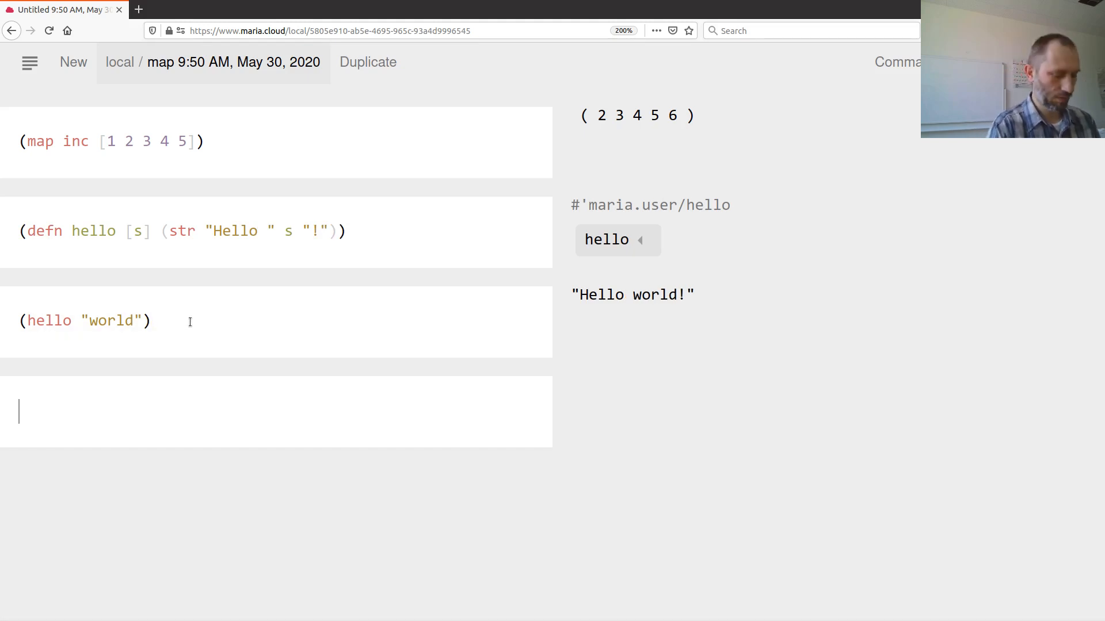
Evaluate (map hello ["Curious George" "Shimajiro" "world"]) to get three greetings
text(()
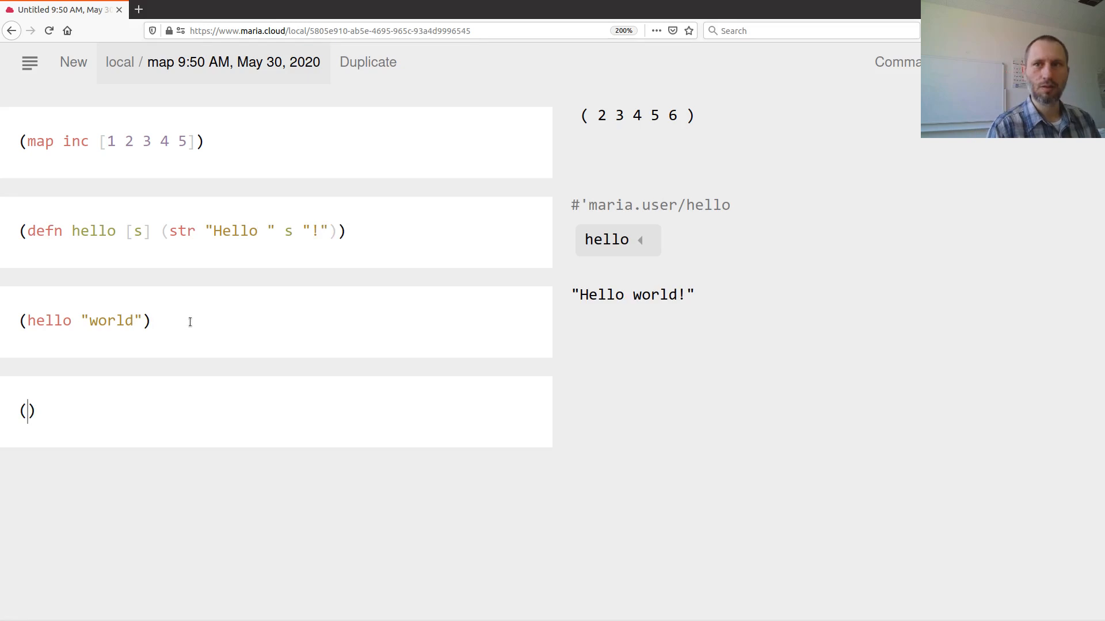
text(map)
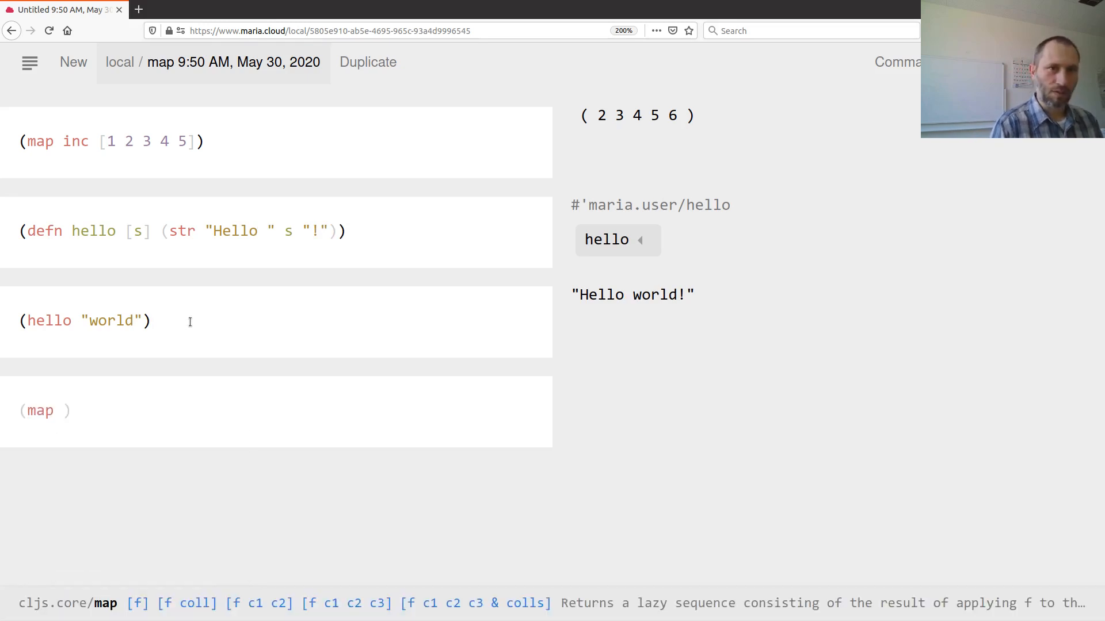
text(hello)
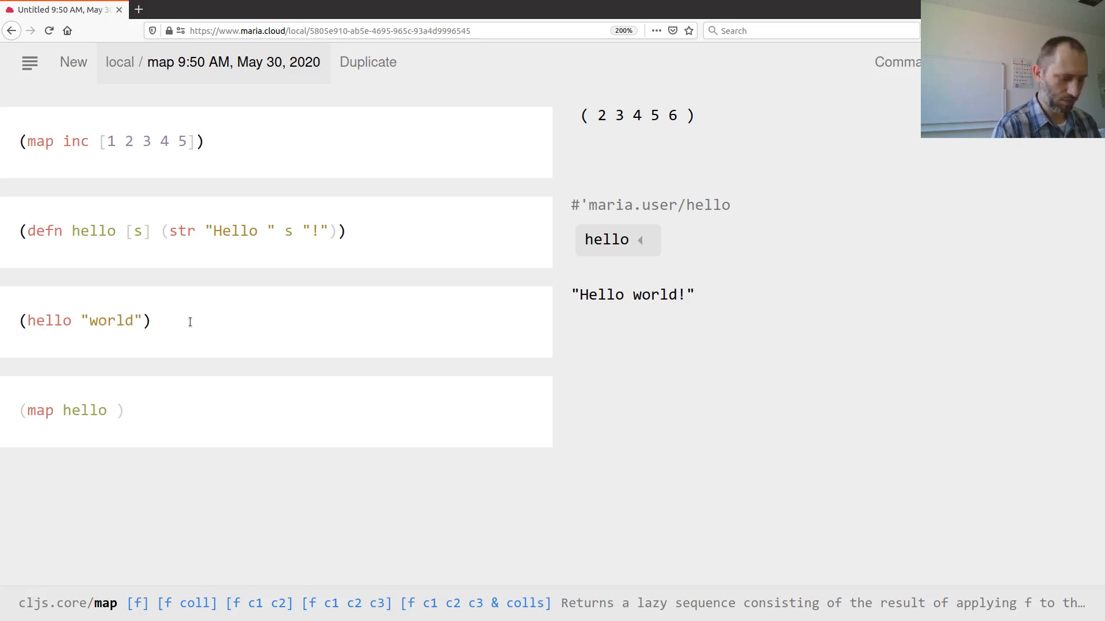
text([""])
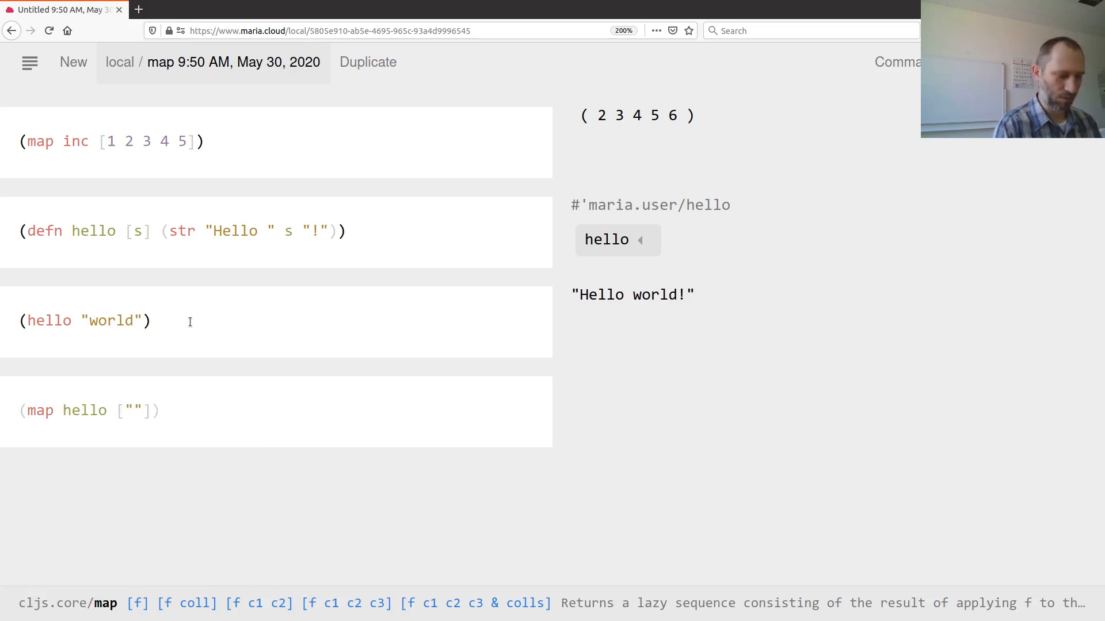
text(Curious G)
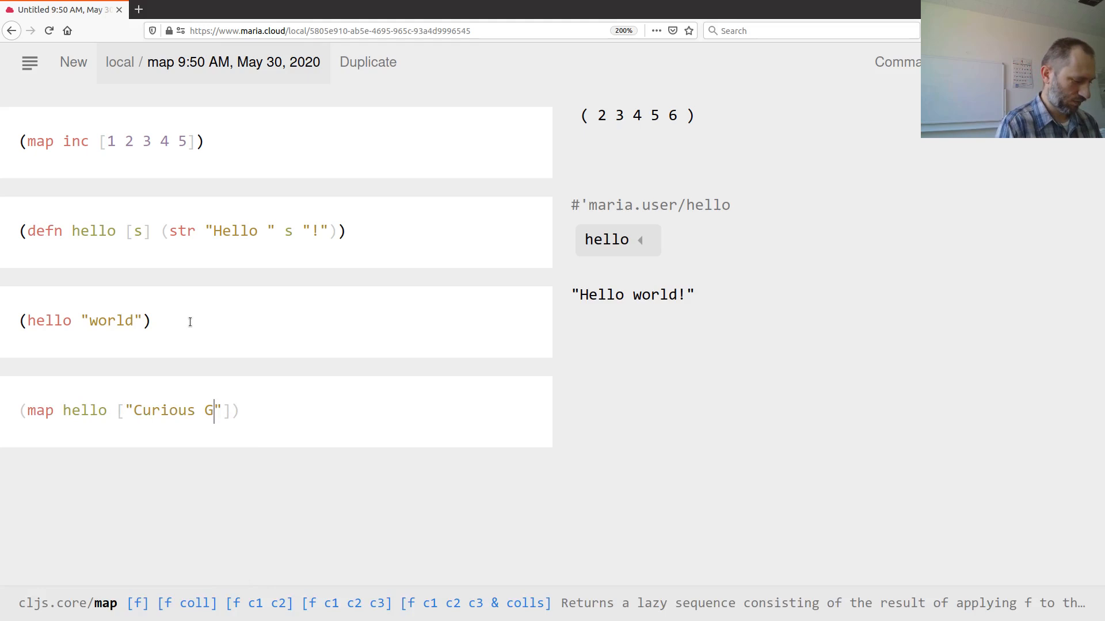
text(e)
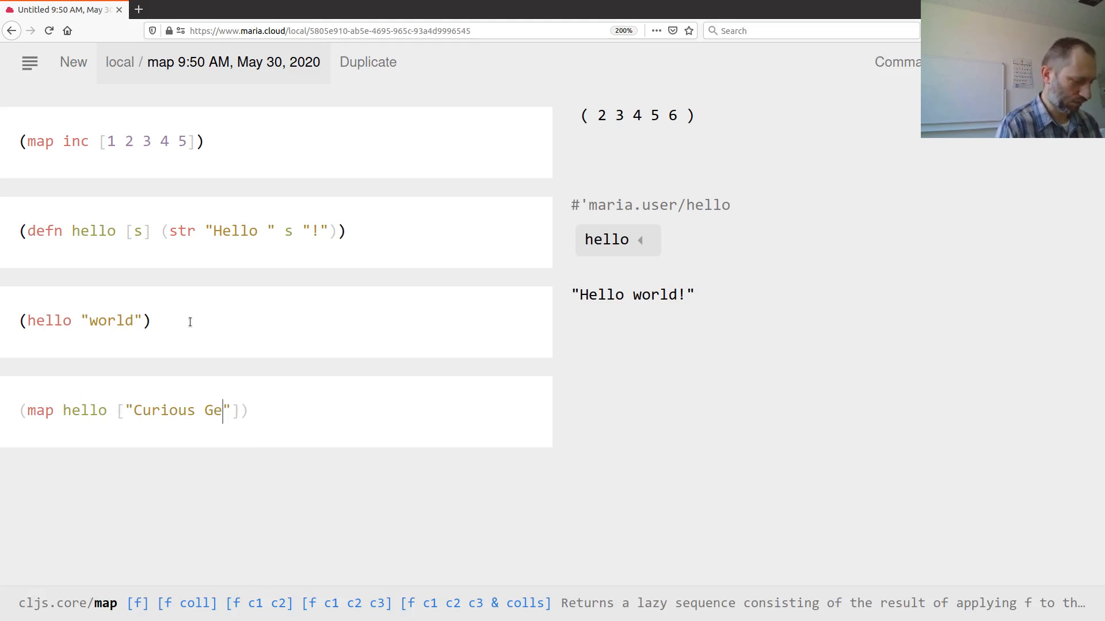
text(orge)
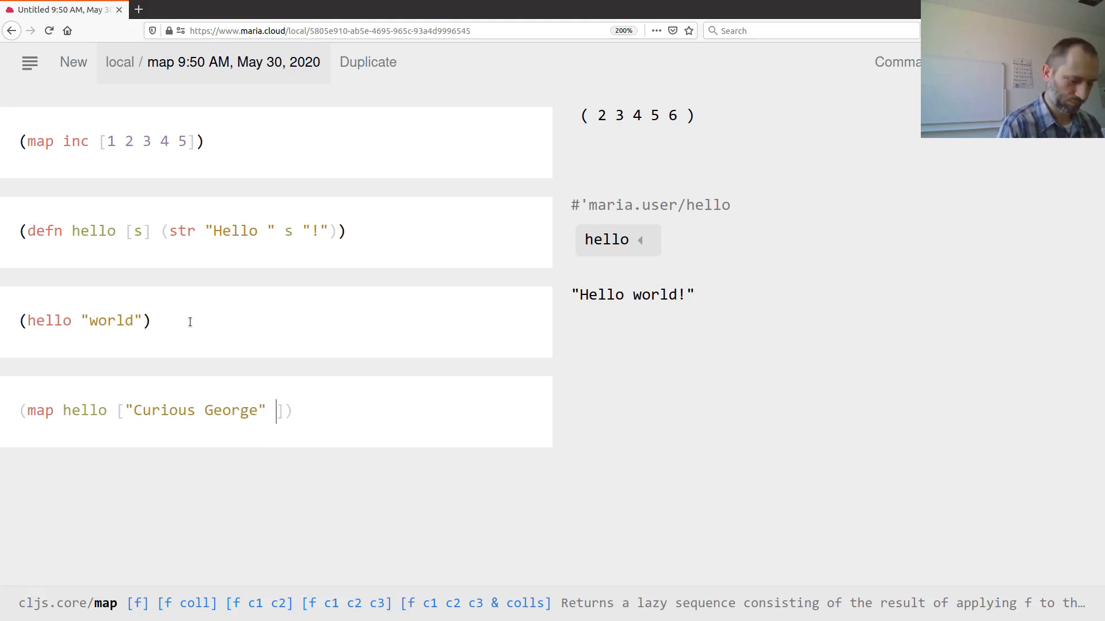
text(Shima")
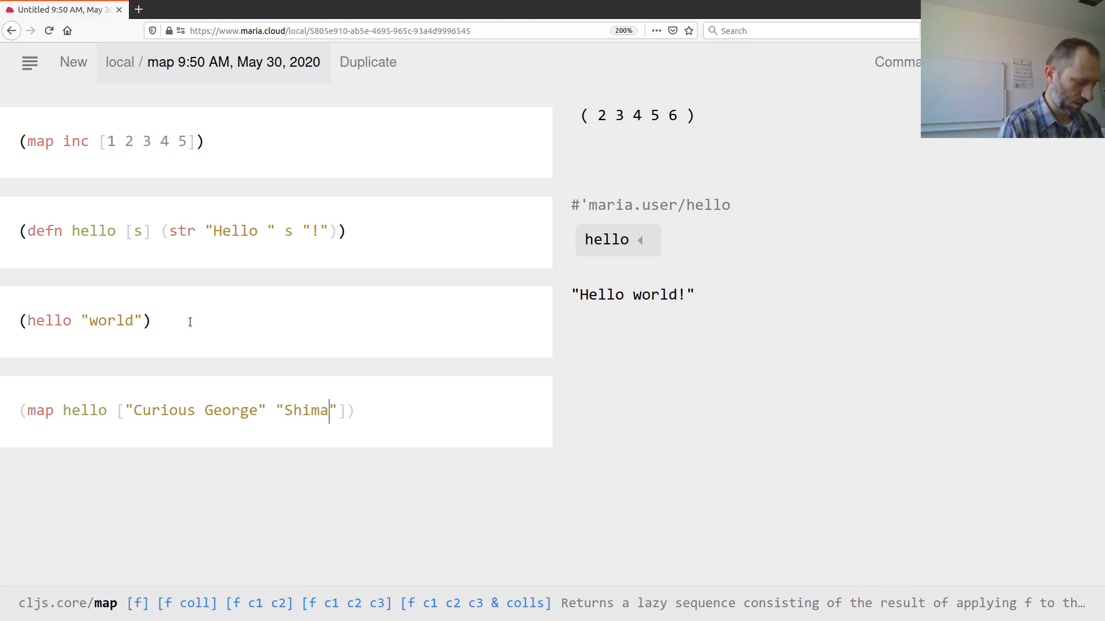
text(jiro)
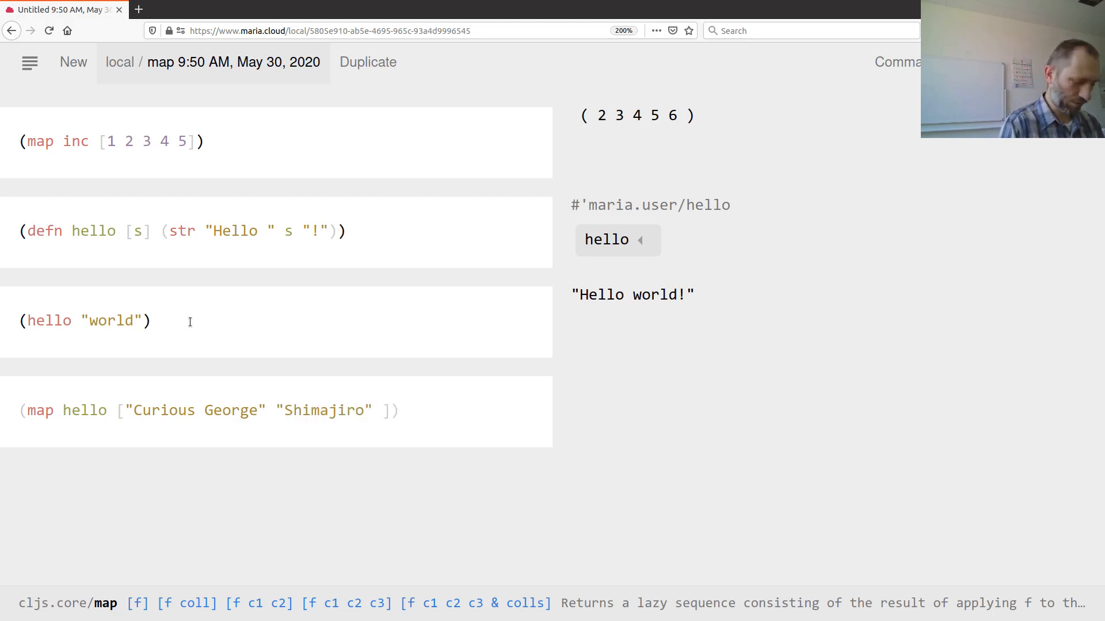
text("w")
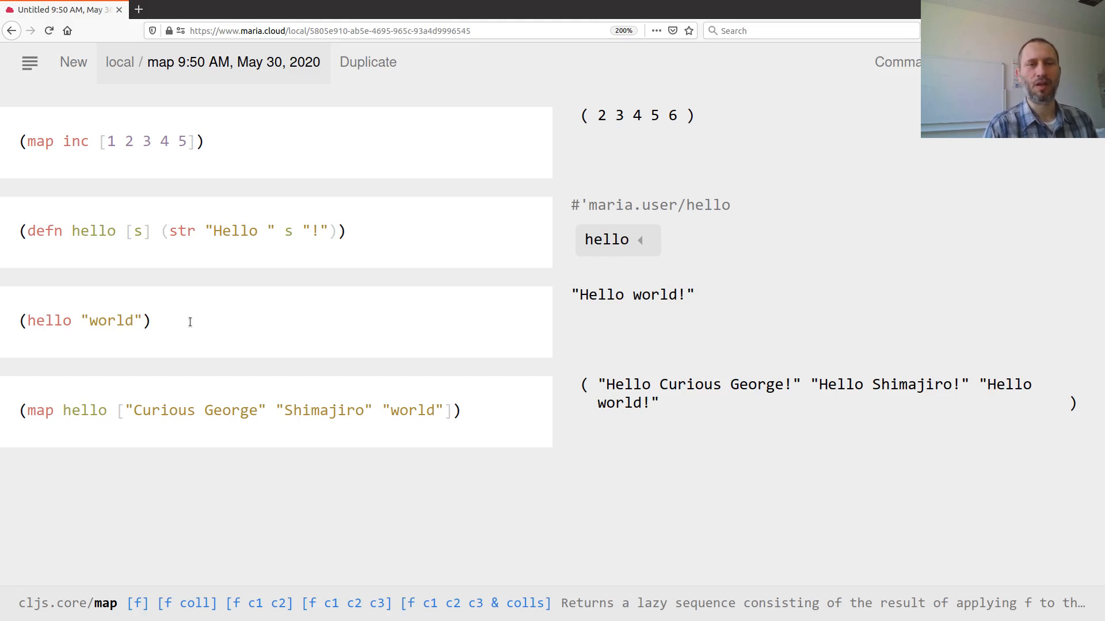
click(462, 410)
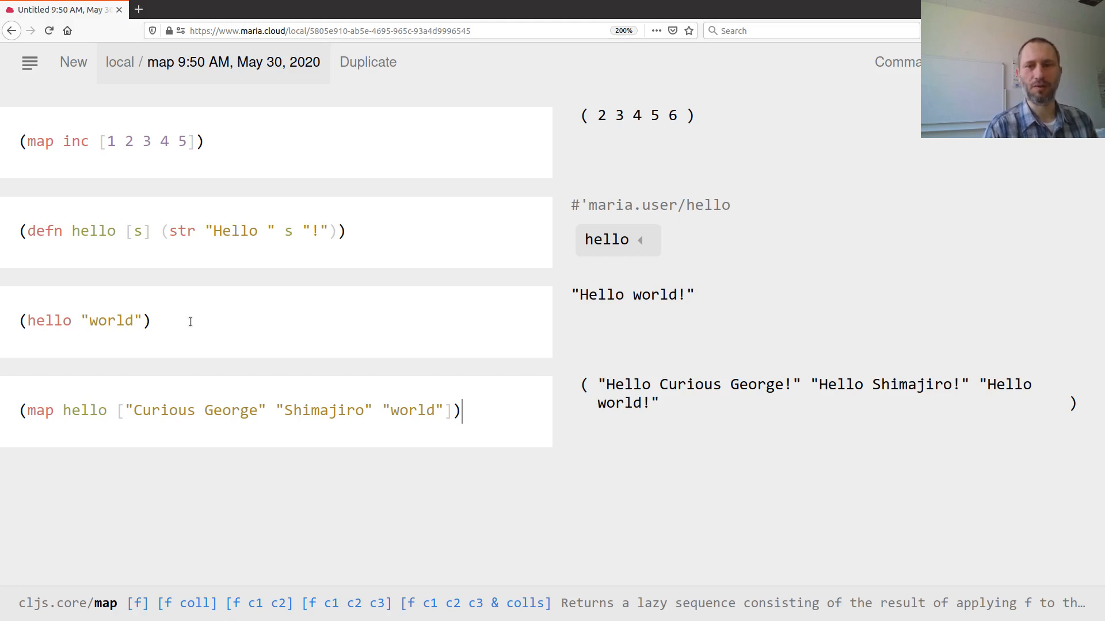
mouse_move(493, 415)
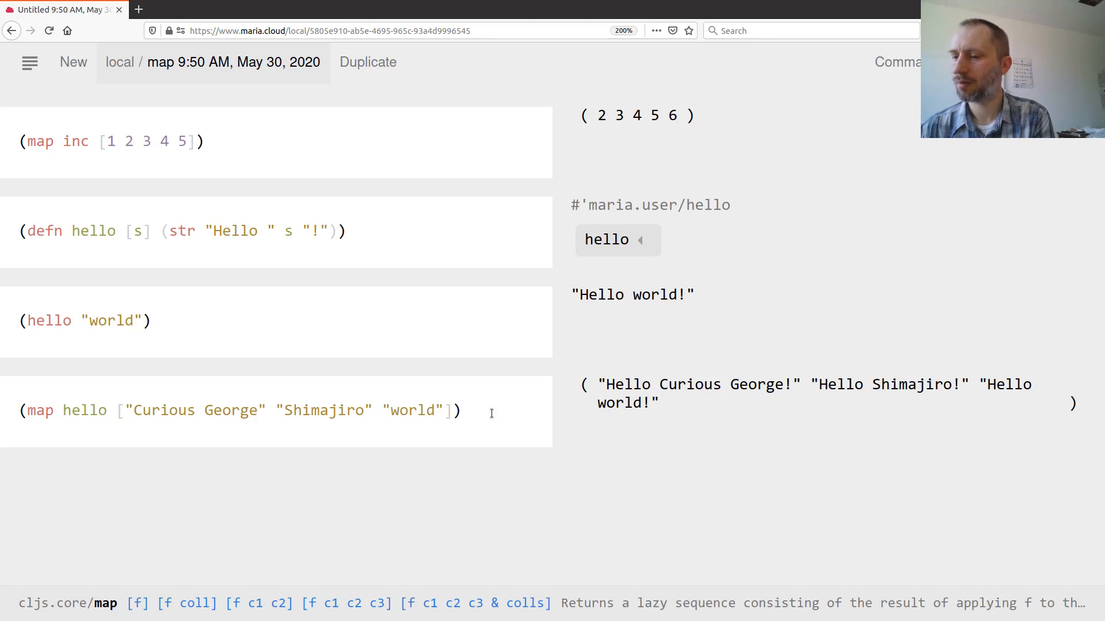
click(464, 411)
text(()
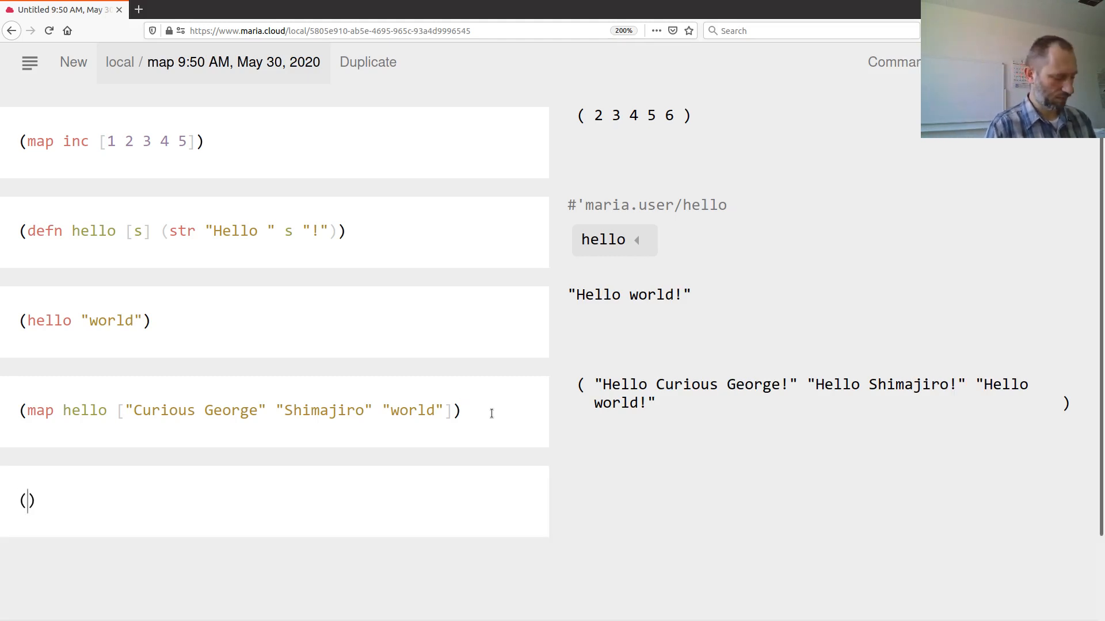
Evaluate (take 20 (map dec (range))), producing -1 through 18
text(take 20)
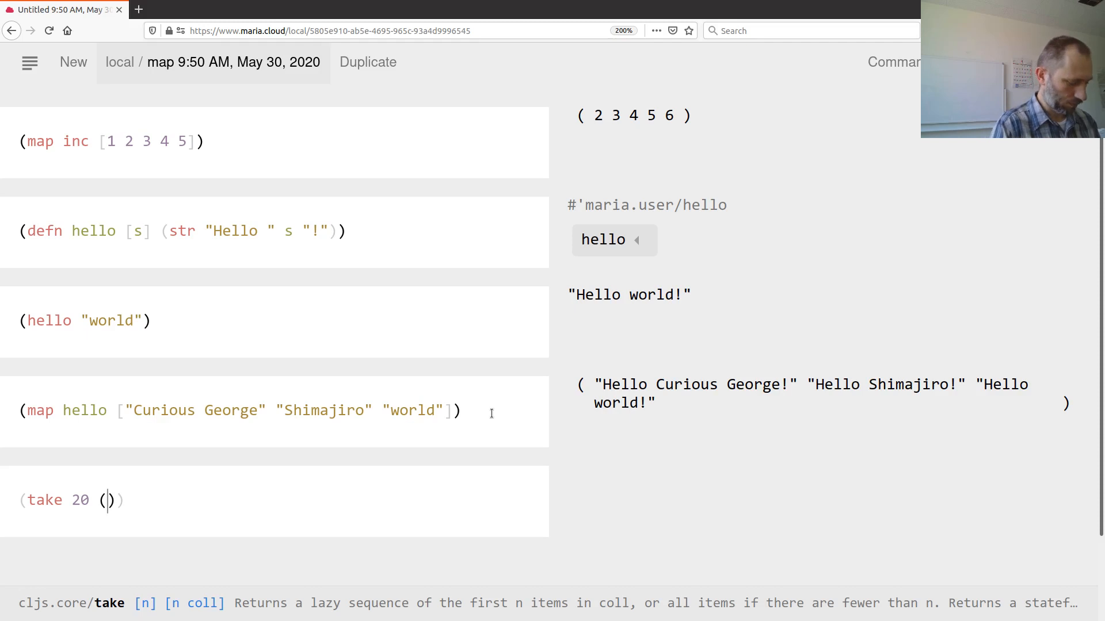
text(map)
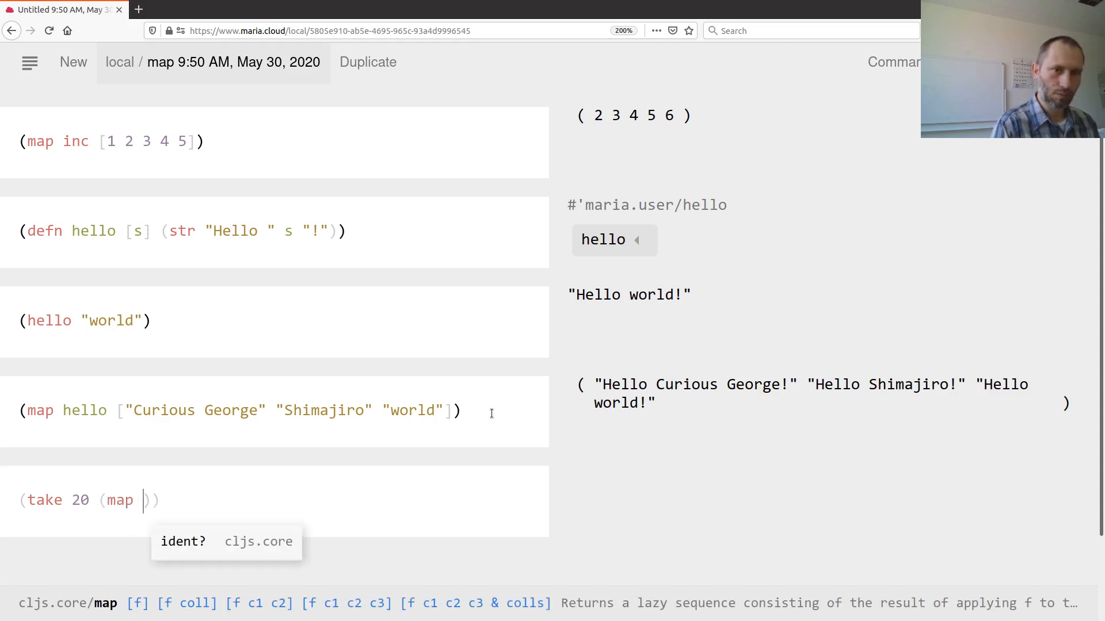
text(dec)
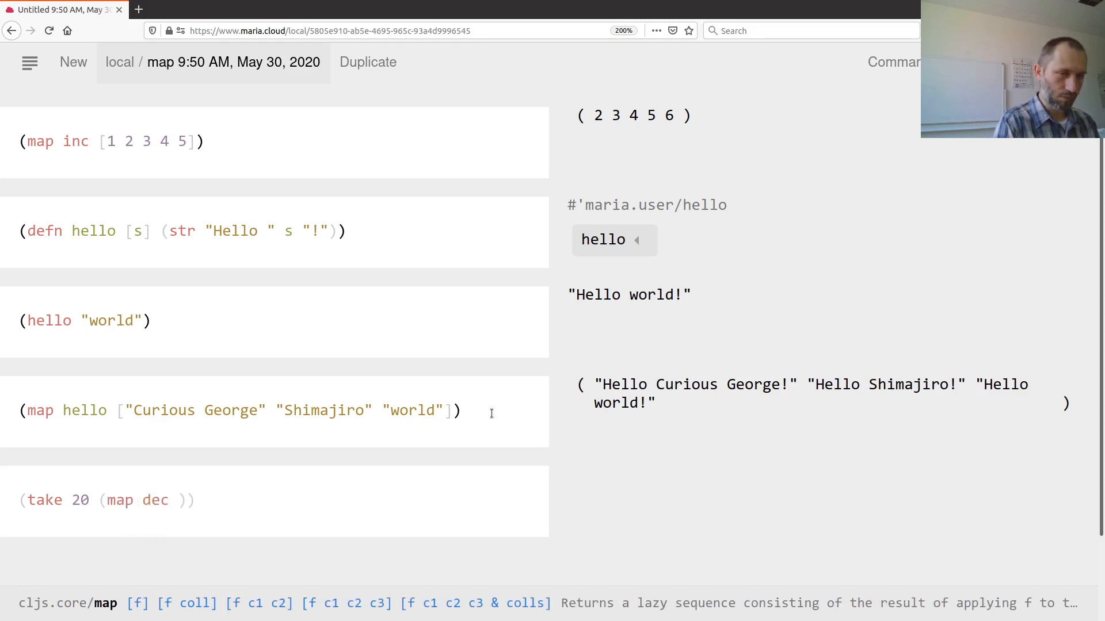
text(range)
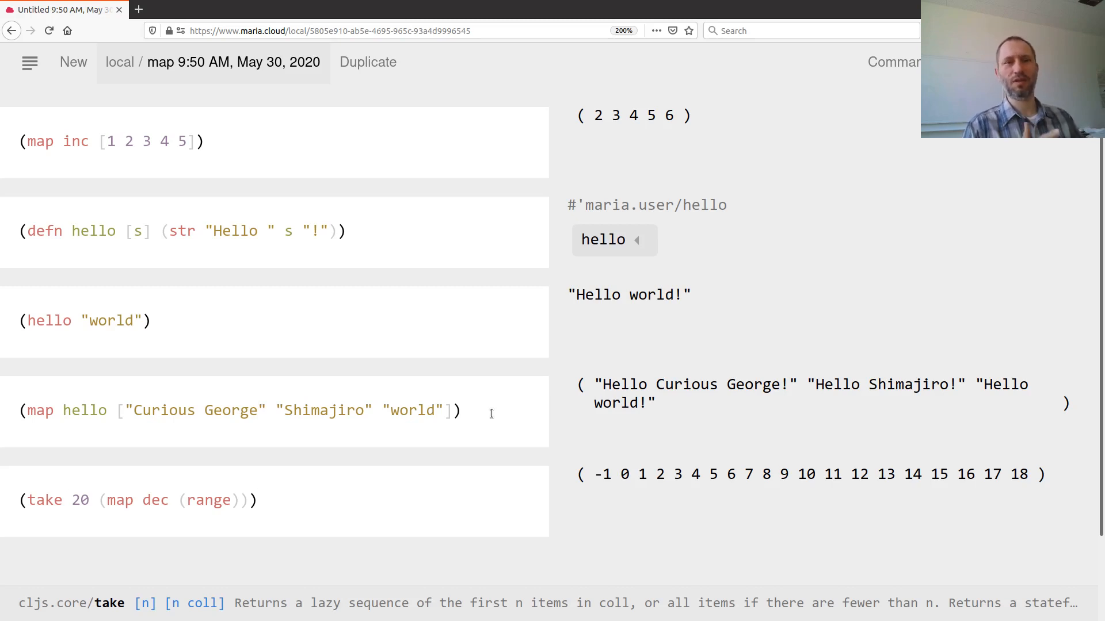
click(259, 500)
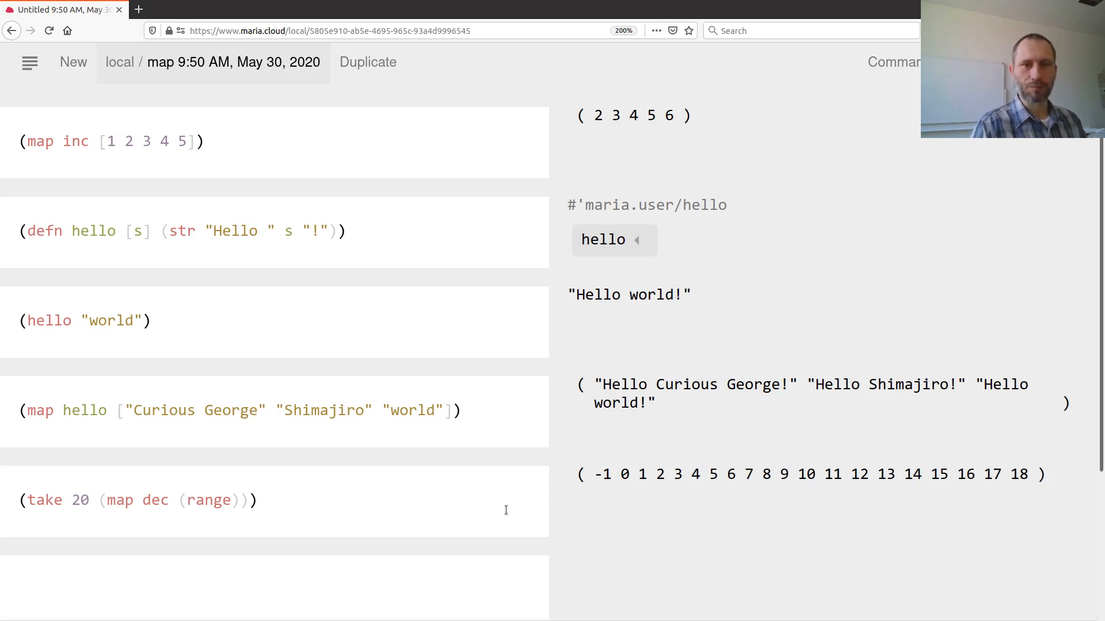
Evaluate (map + [1 2 3] [10 20 30] [100 200 300]), returning (111 222 333)
scroll(down, 3)
text(()
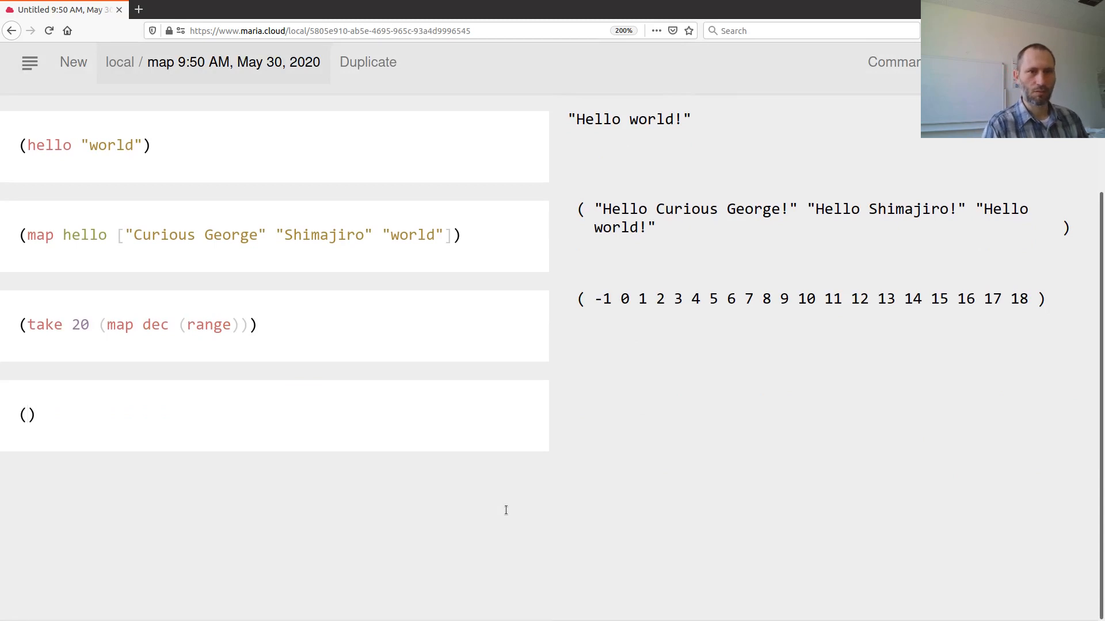
text(map)
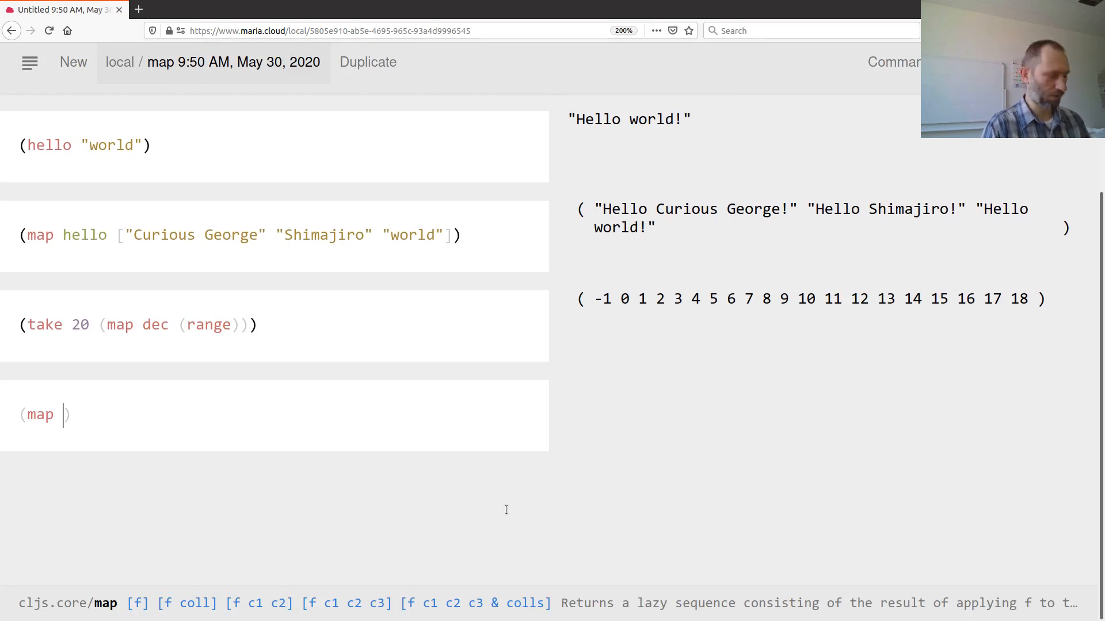
text(+)
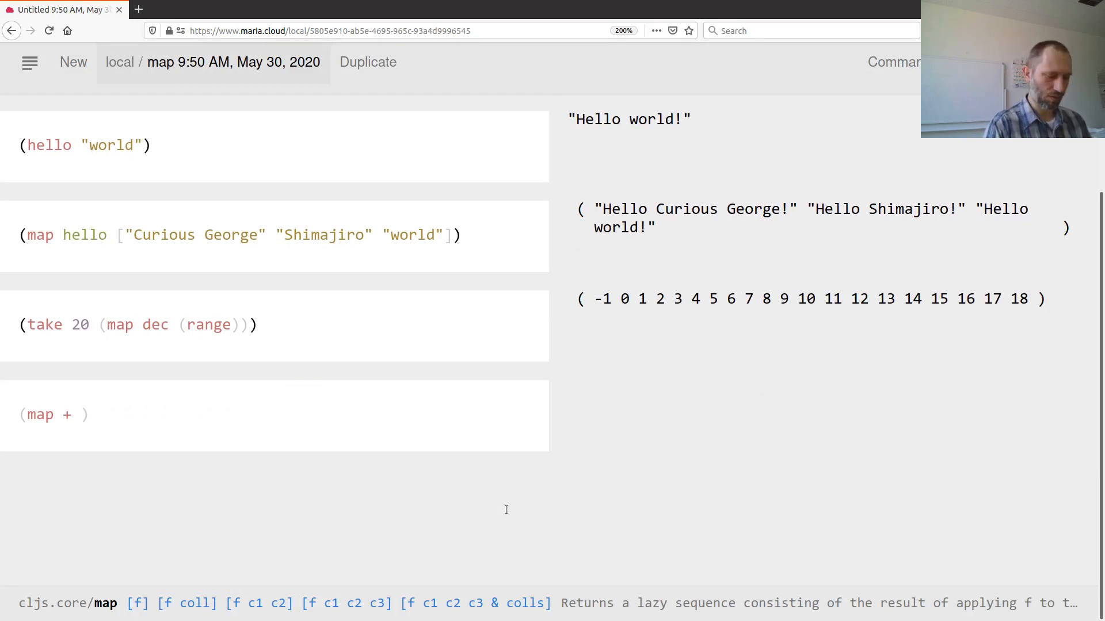
text([] [])
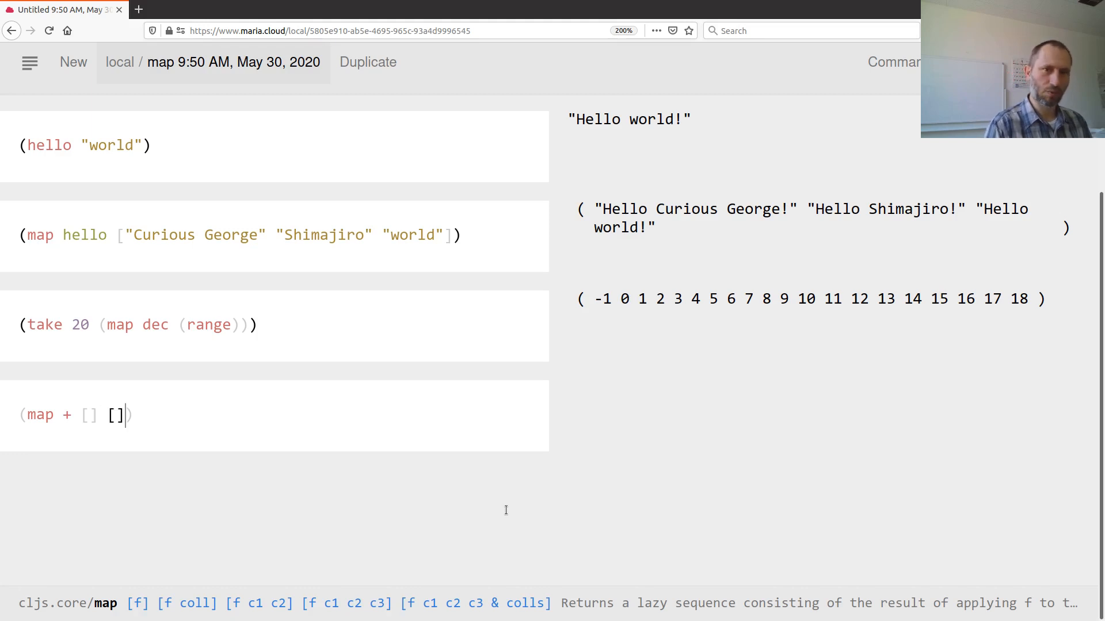
text([])
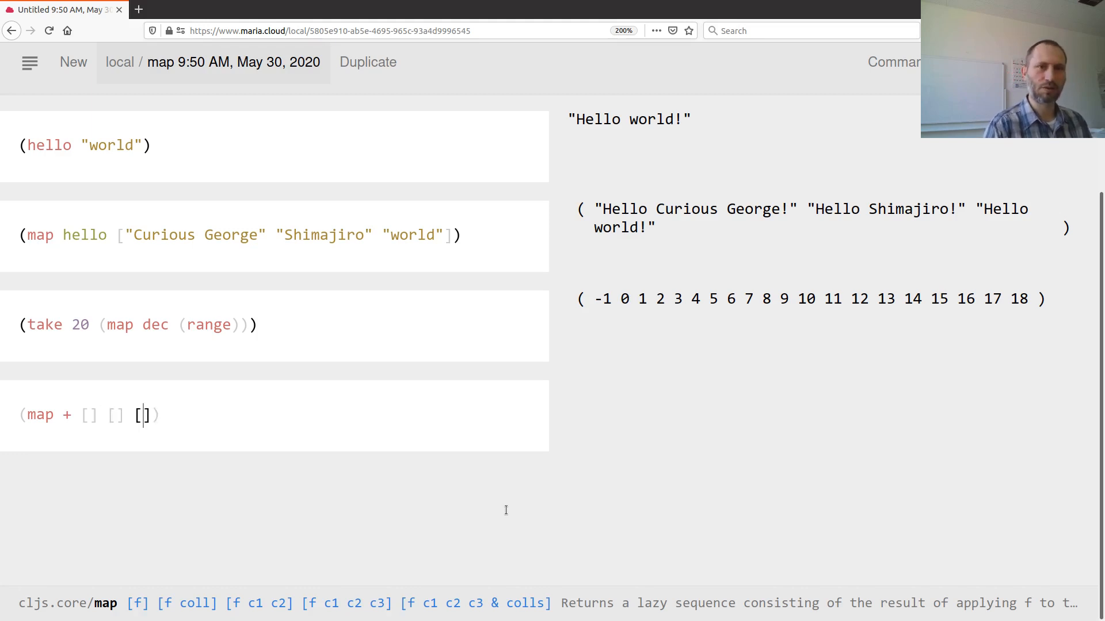
text(1)
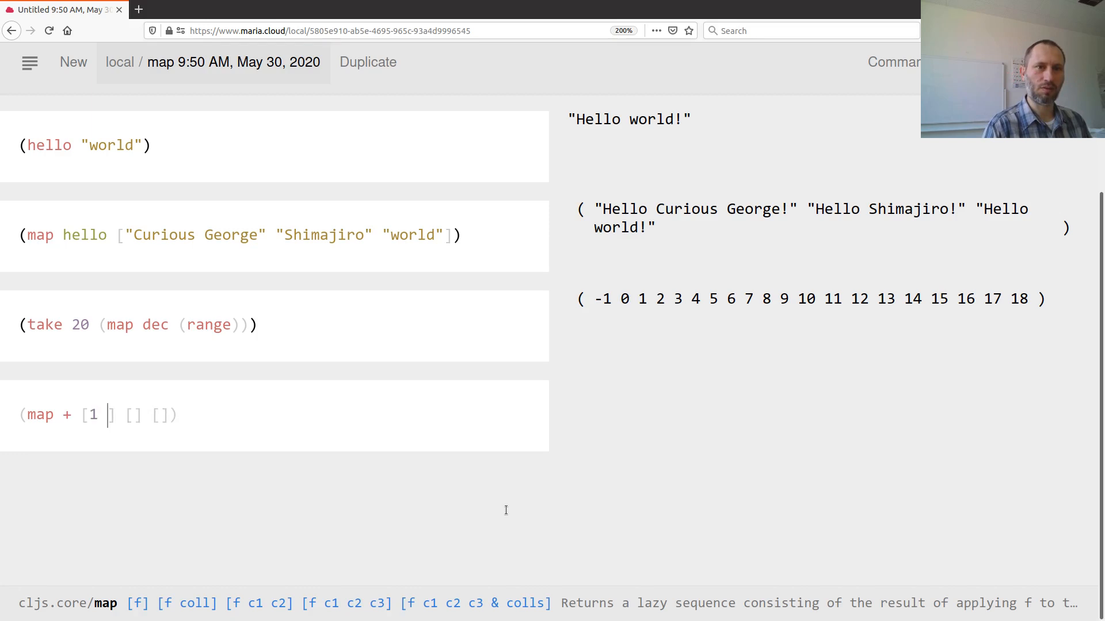
text(2 3)
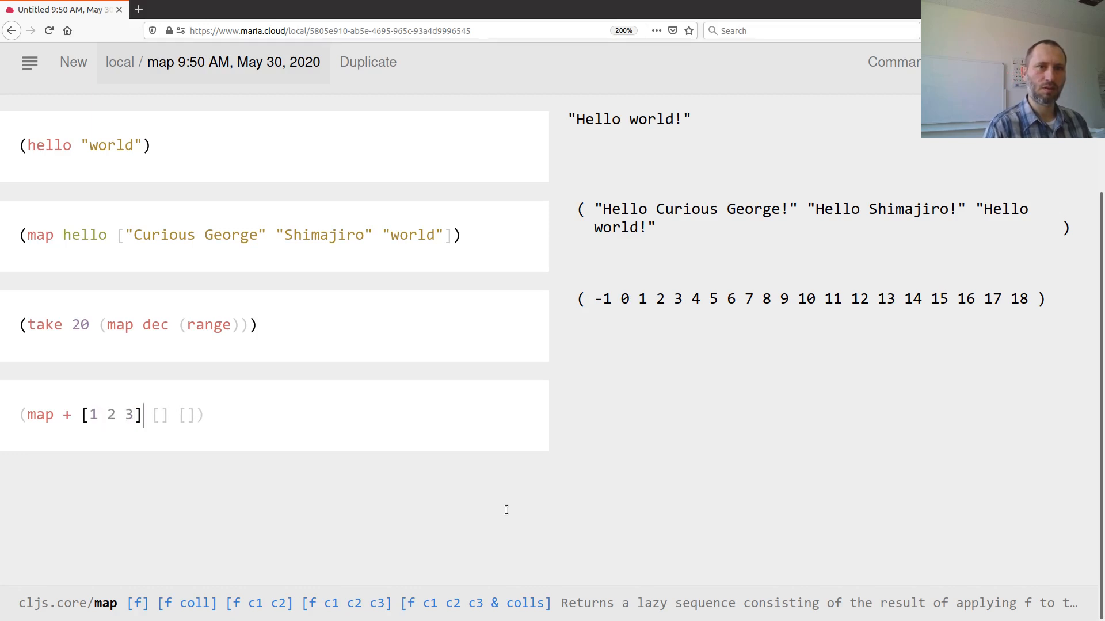
text(1)
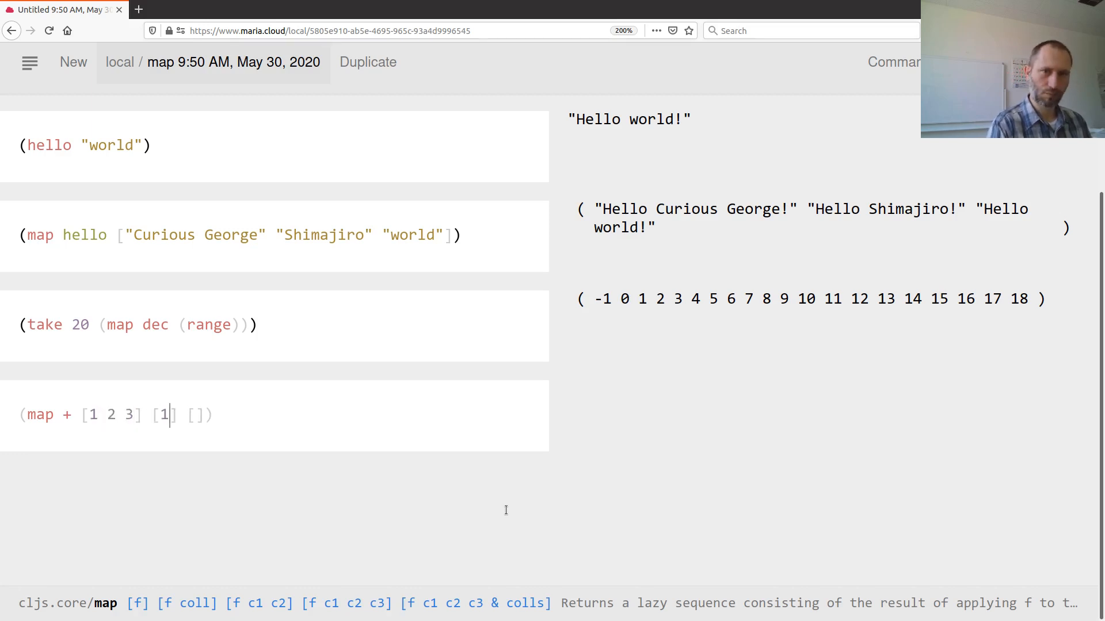
text(0 2)
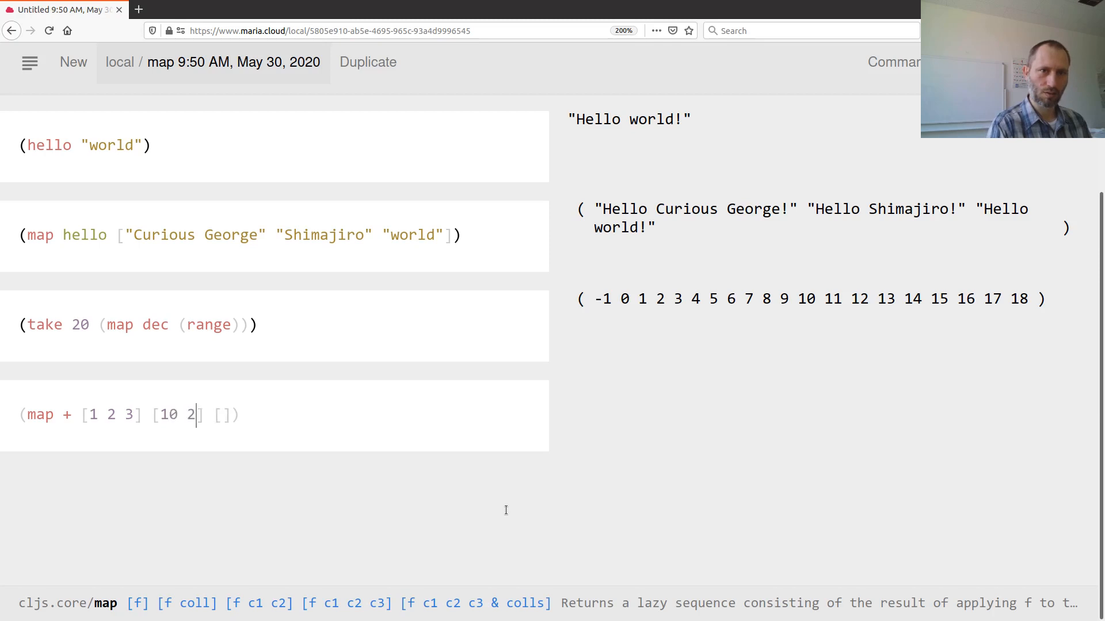
text(0 30)
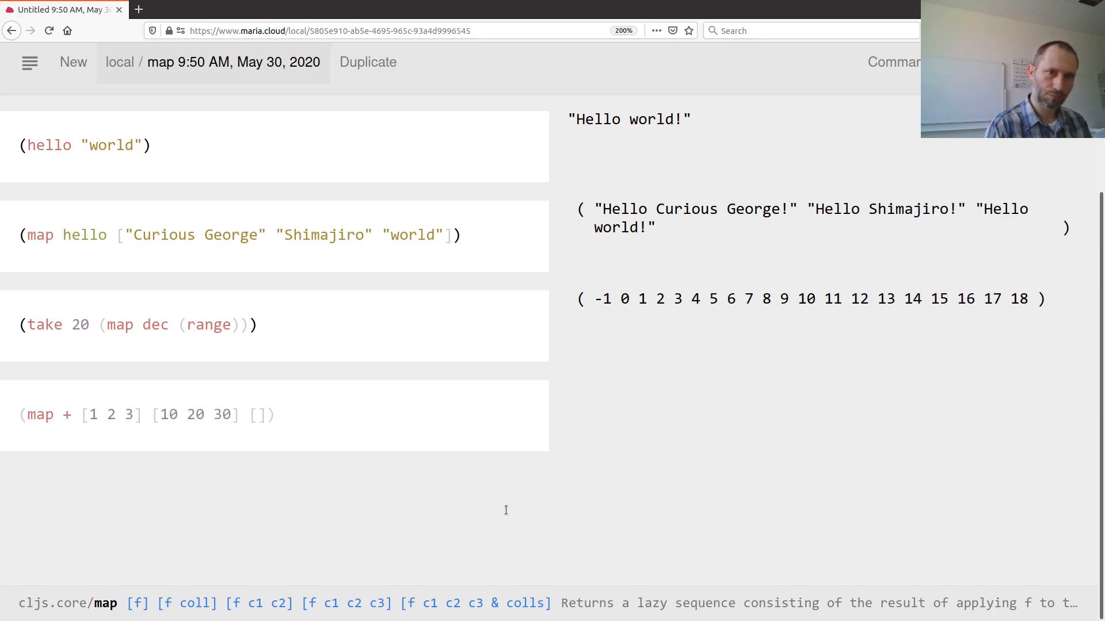
text(100 200)
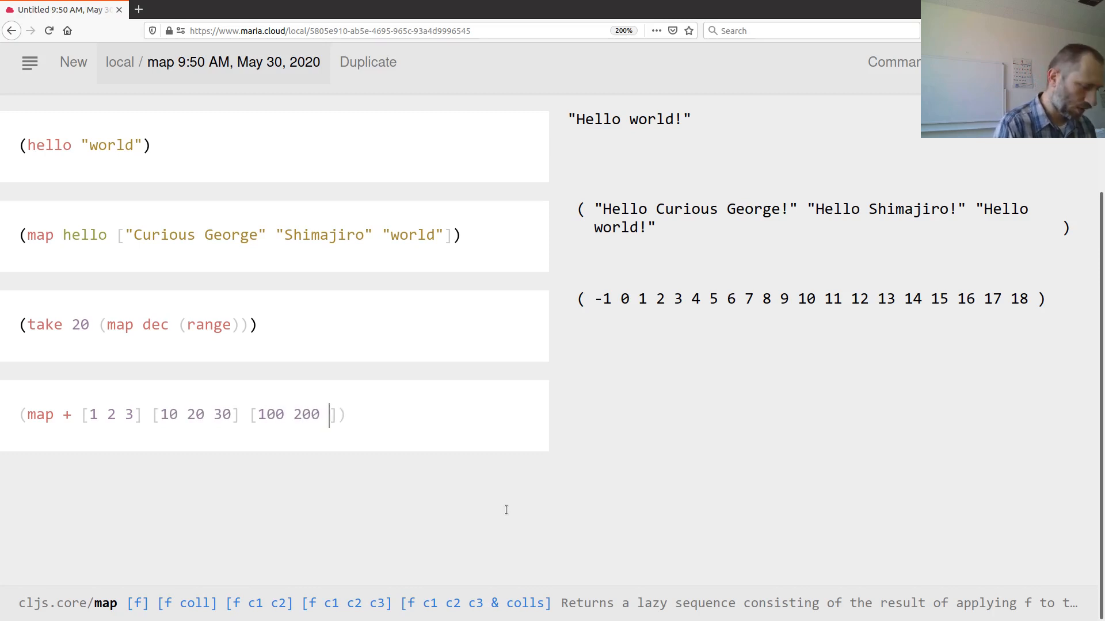
text(300)
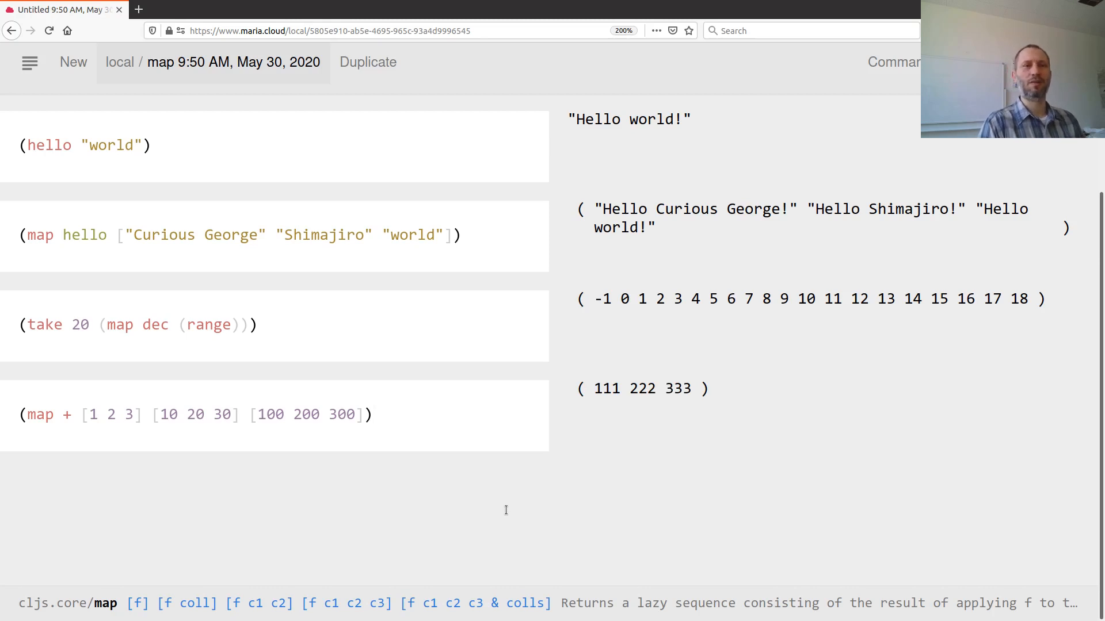
click(374, 414)
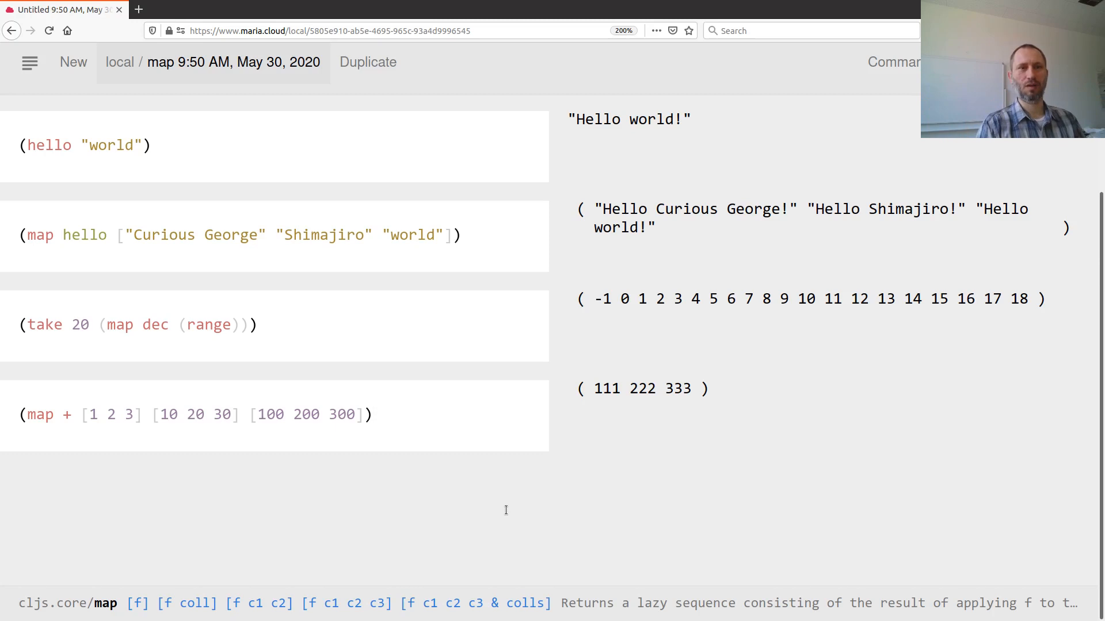
click(376, 415)
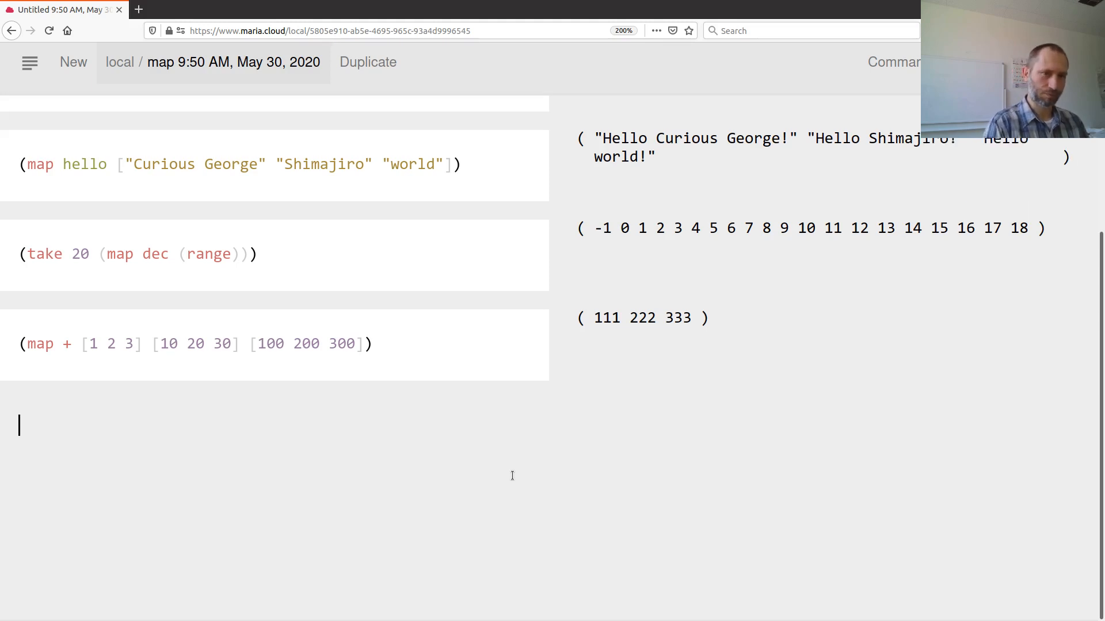
Write the prose note "Don't mix up filter with map!" below the examples
text(Donm)
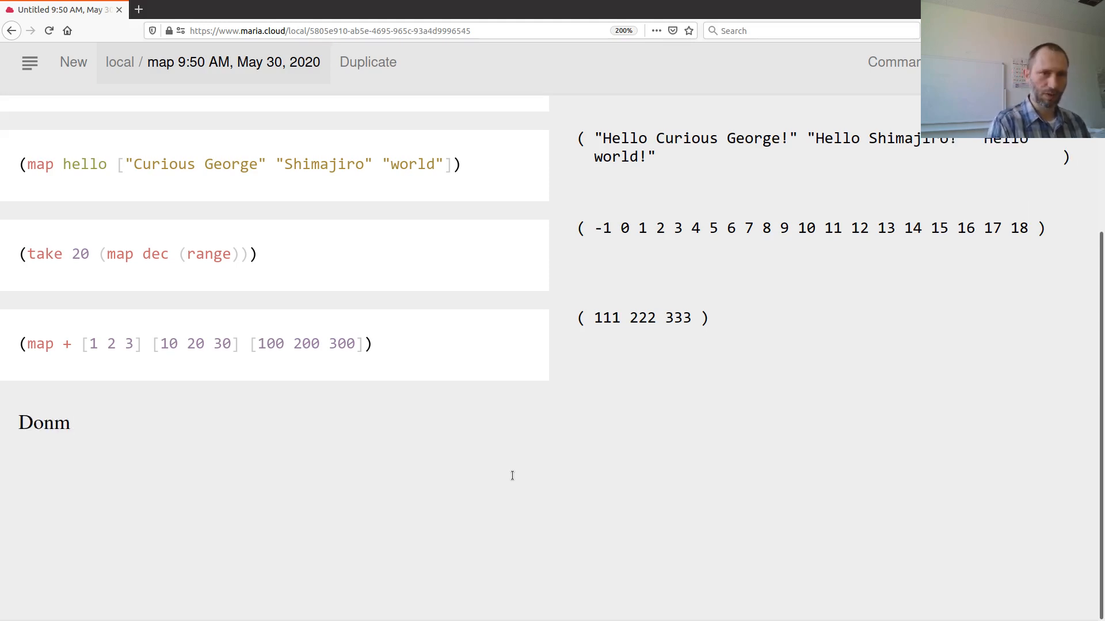
text('t)
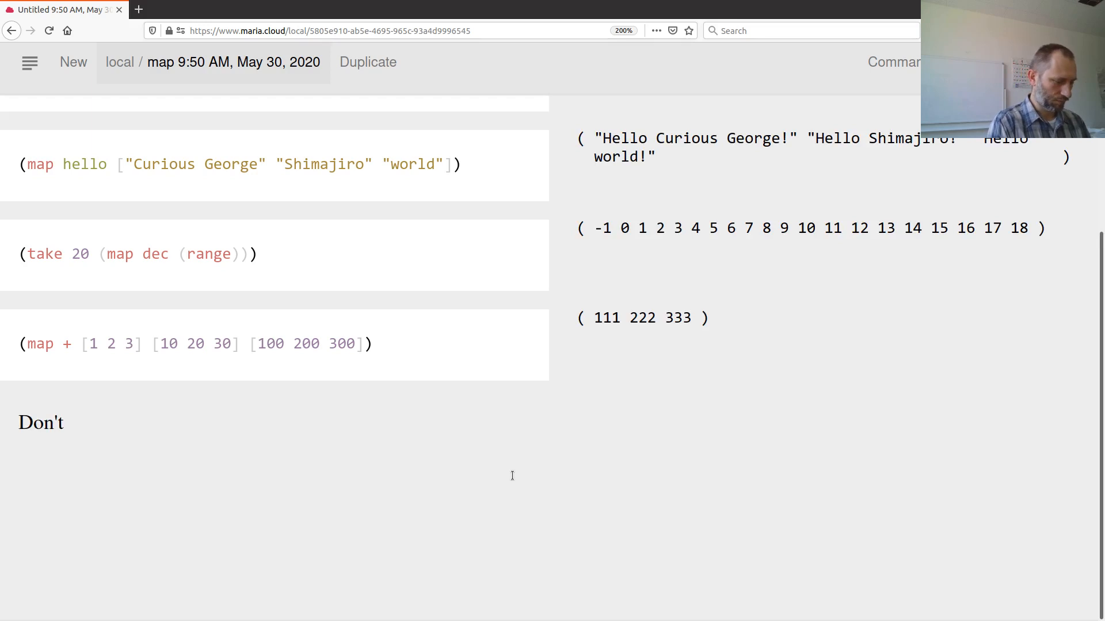
text(mix up)
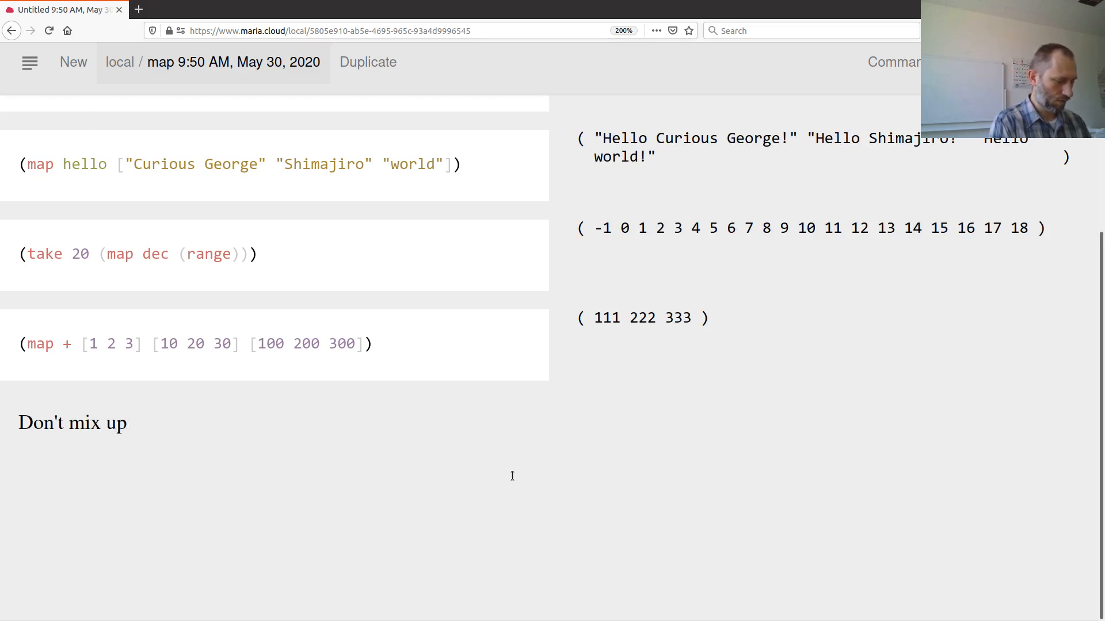
text(filter with)
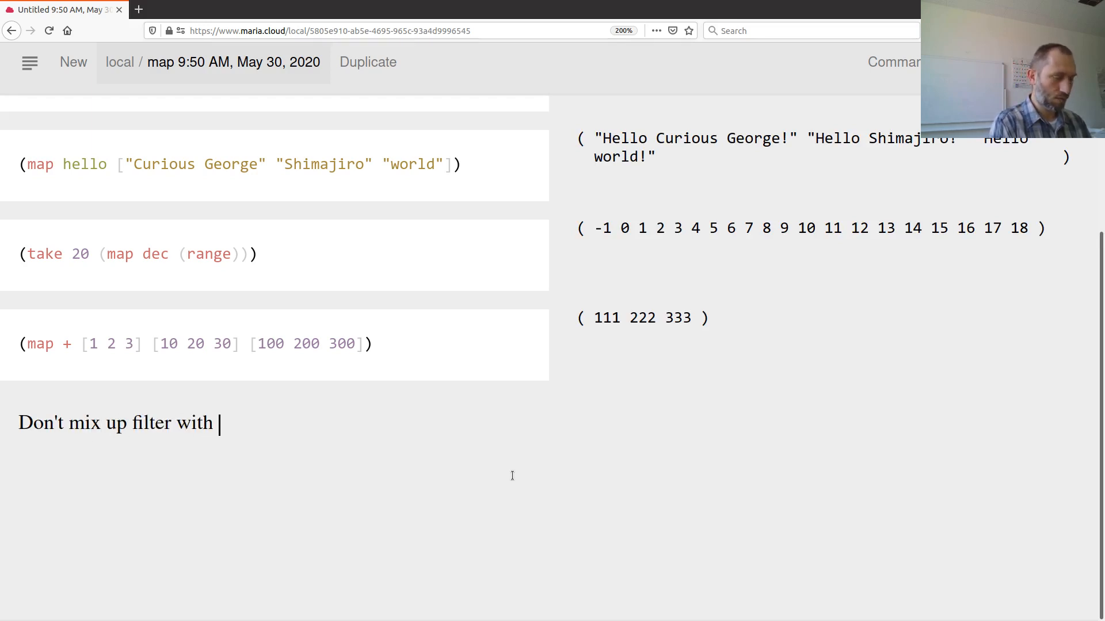
text(map!)
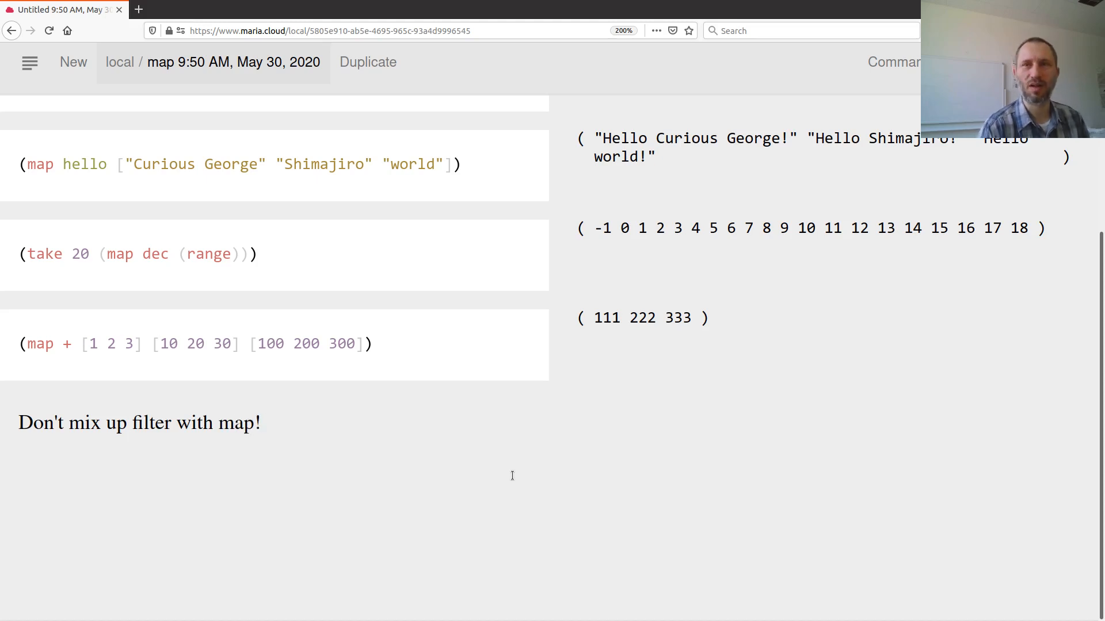
click(262, 422)
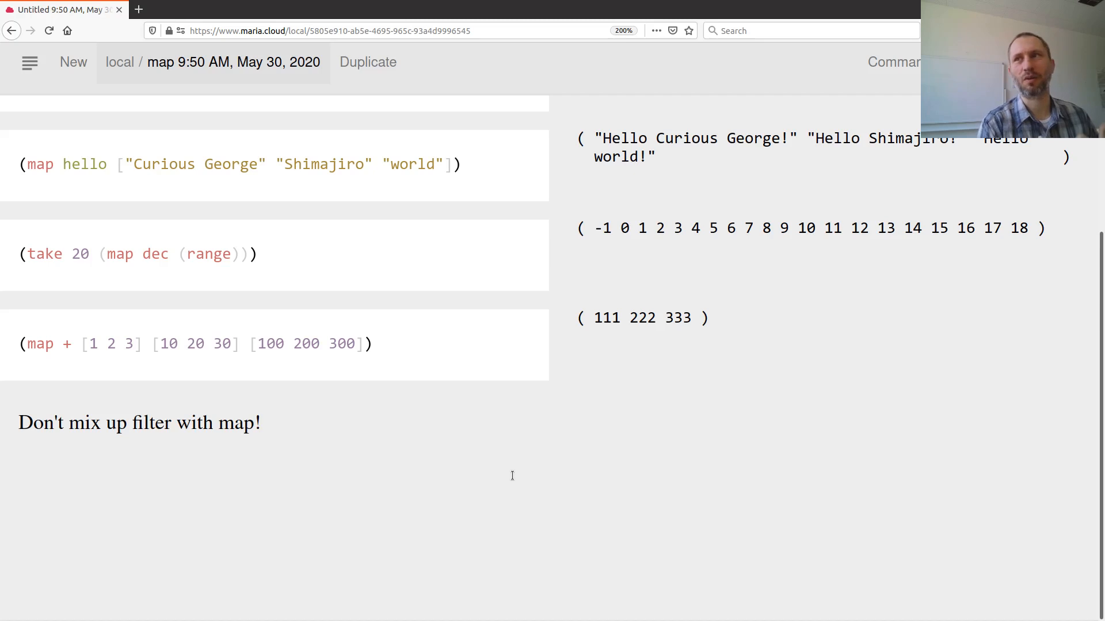
click(262, 423)
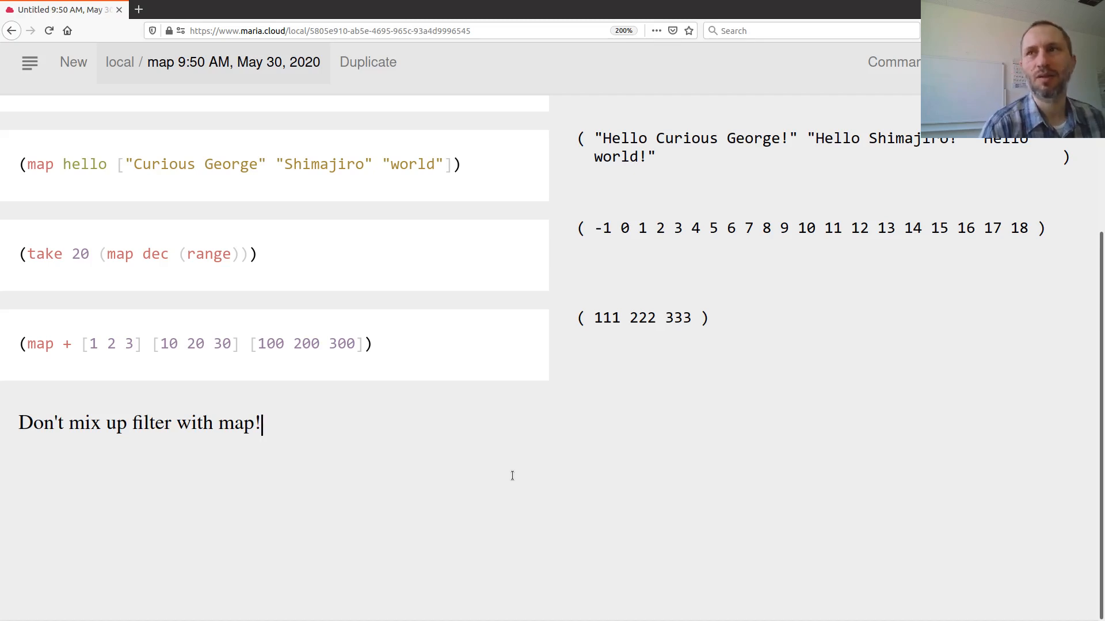
mouse_move(556, 418)
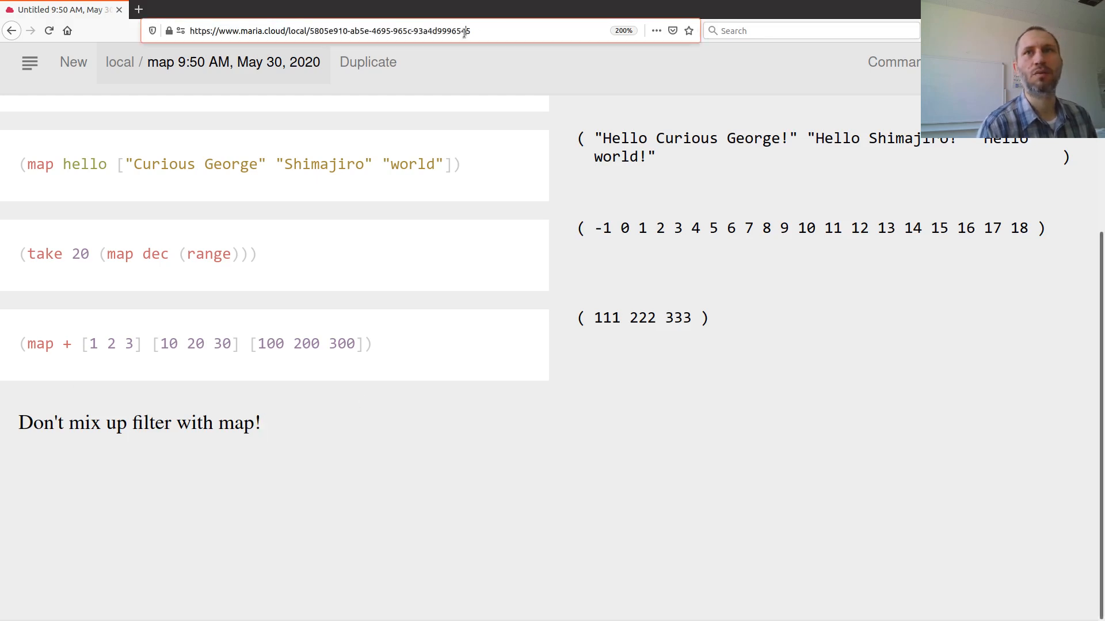
Go to the Cube Composer site, showing the solved level 0.2 Rejection
text(cube-composer/)
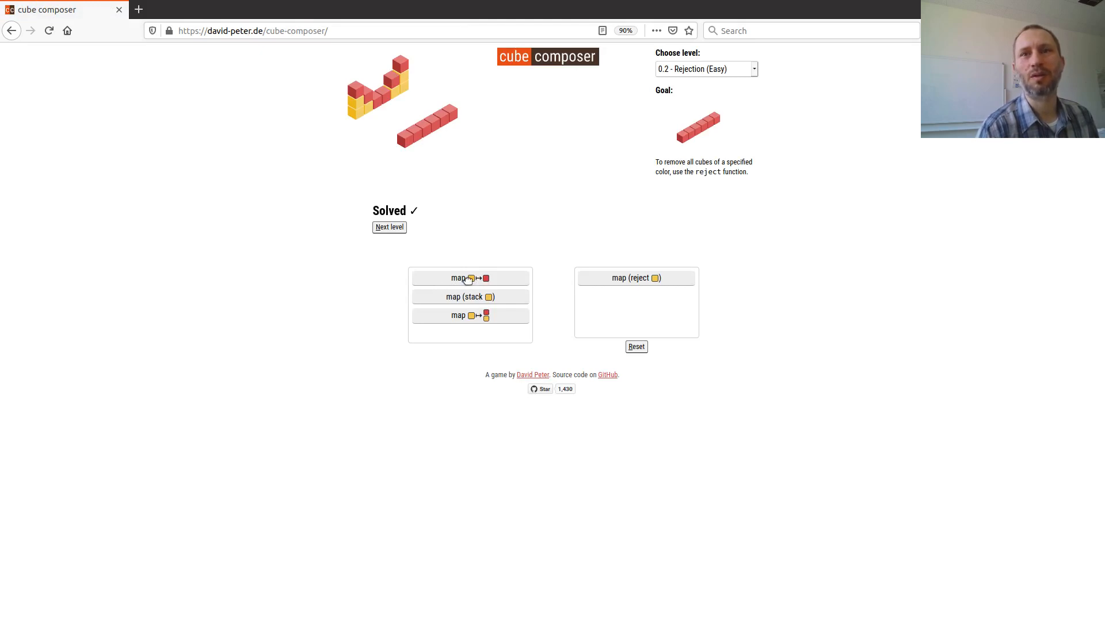
mouse_move(485, 279)
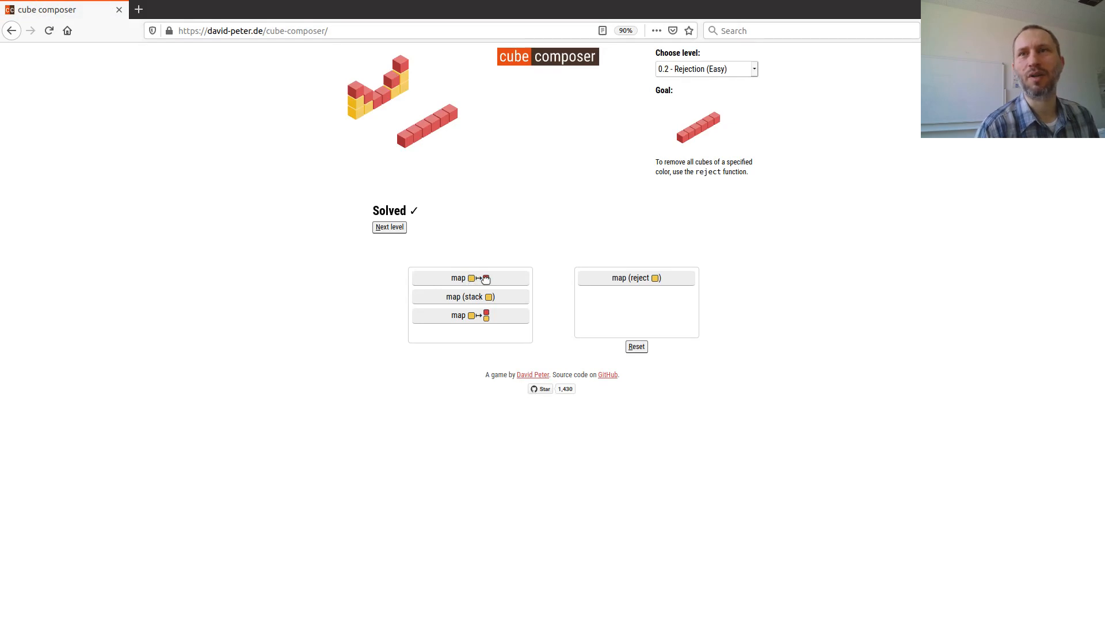